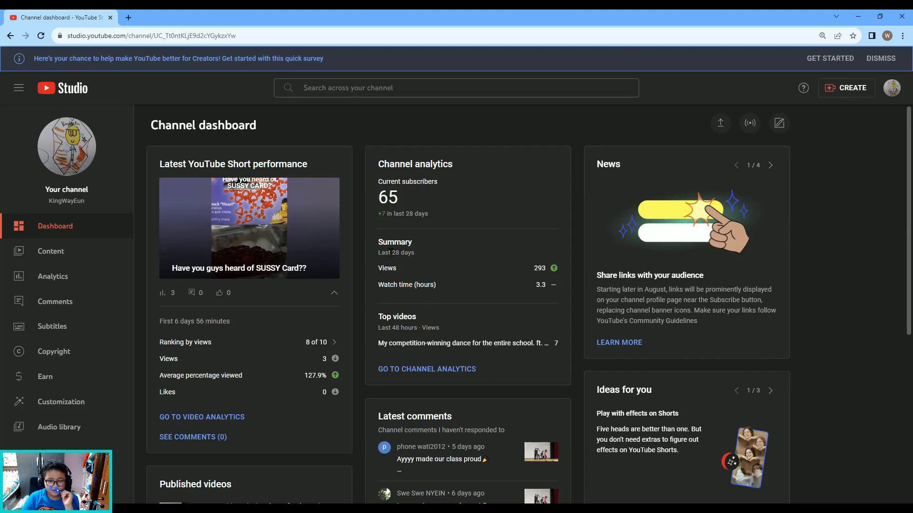
{"action": "mouse_move", "coordinate": [552, 268]}
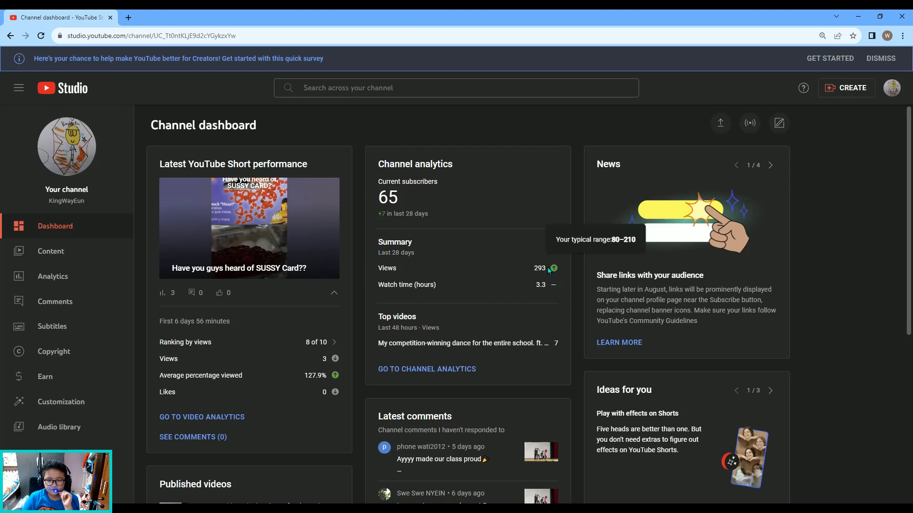
{"action": "mouse_move", "coordinate": [424, 261]}
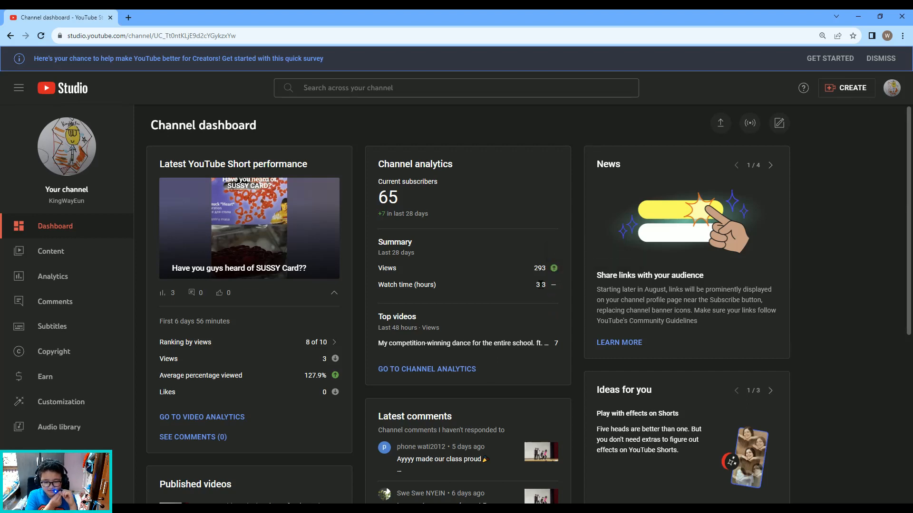
Step: Open the video list, scroll to Boom!! and view its single comment
{"action": "left_click", "coordinate": [51, 251]}
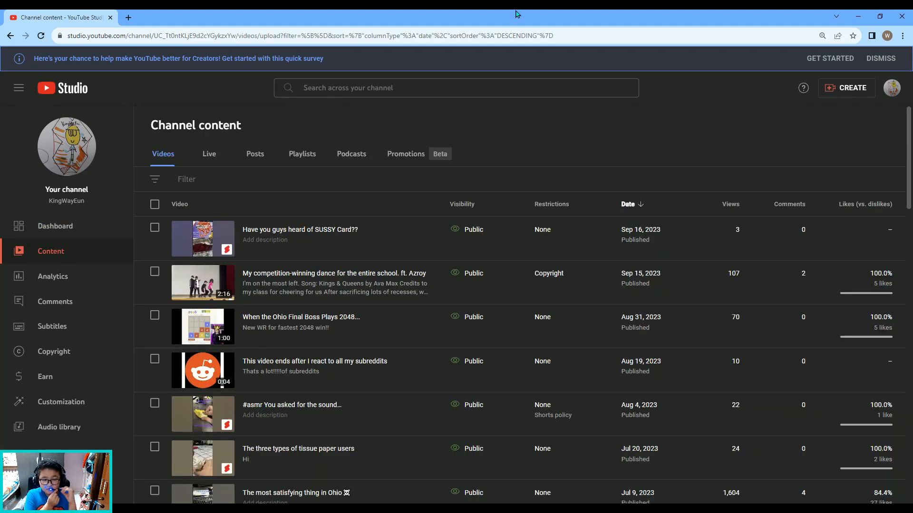
{"action": "mouse_move", "coordinate": [233, 251]}
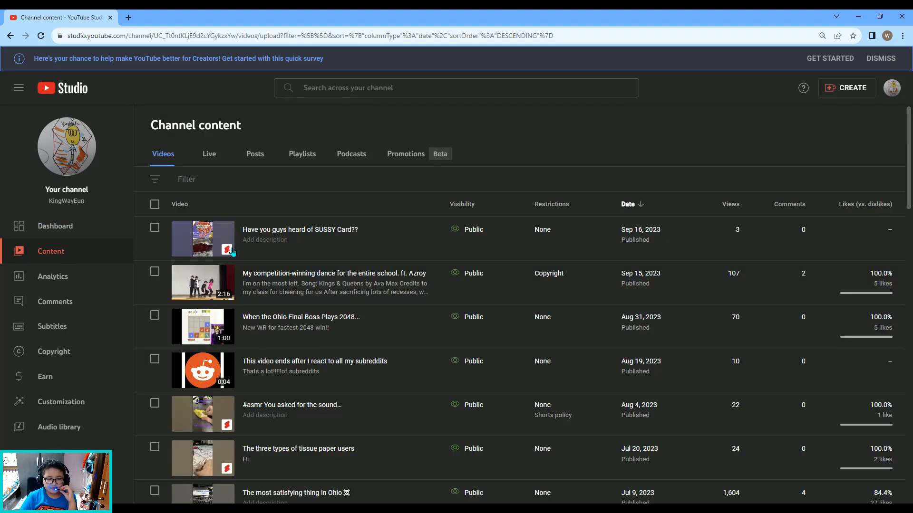
{"action": "mouse_move", "coordinate": [396, 436]}
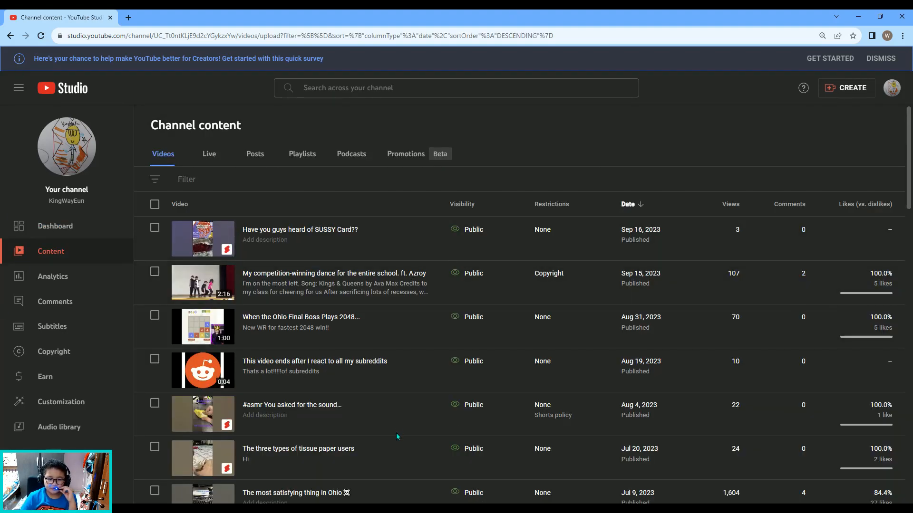
{"action": "scroll", "scroll_direction": "down", "scroll_amount": 3}
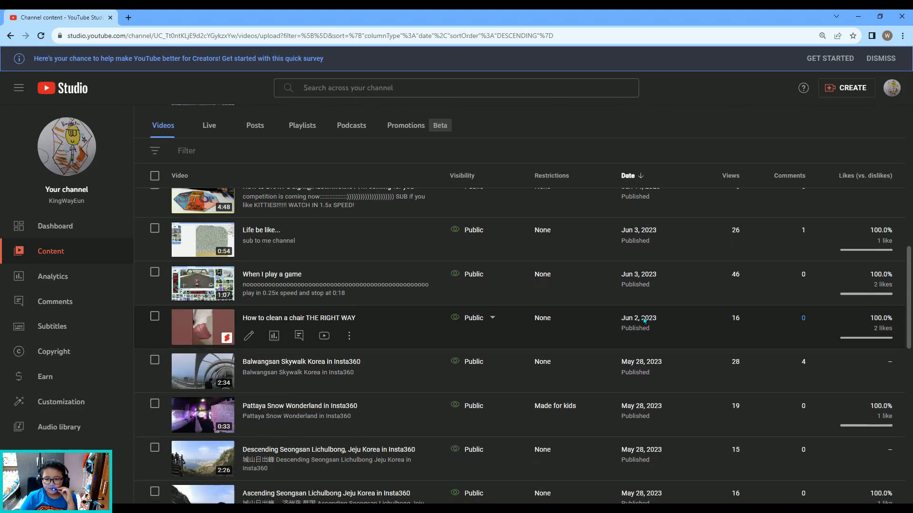
{"action": "scroll", "scroll_direction": "down", "scroll_amount": 3}
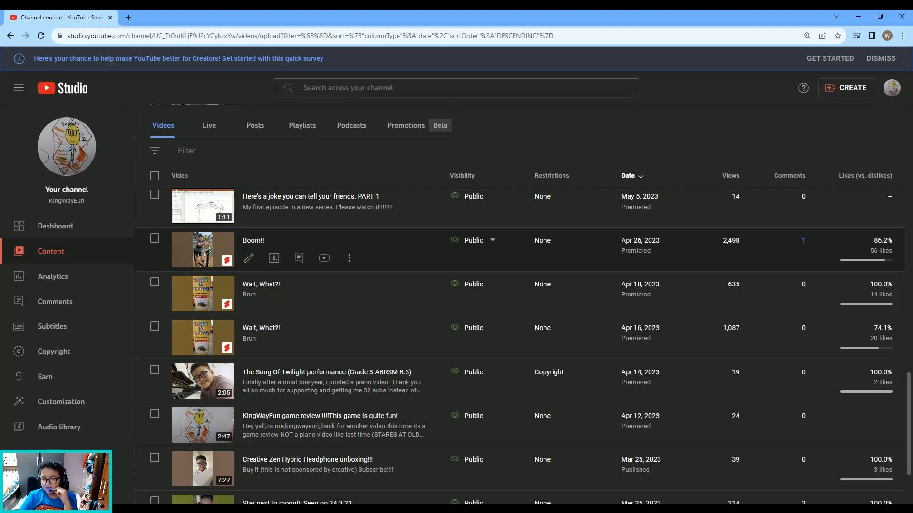
{"action": "mouse_move", "coordinate": [780, 270]}
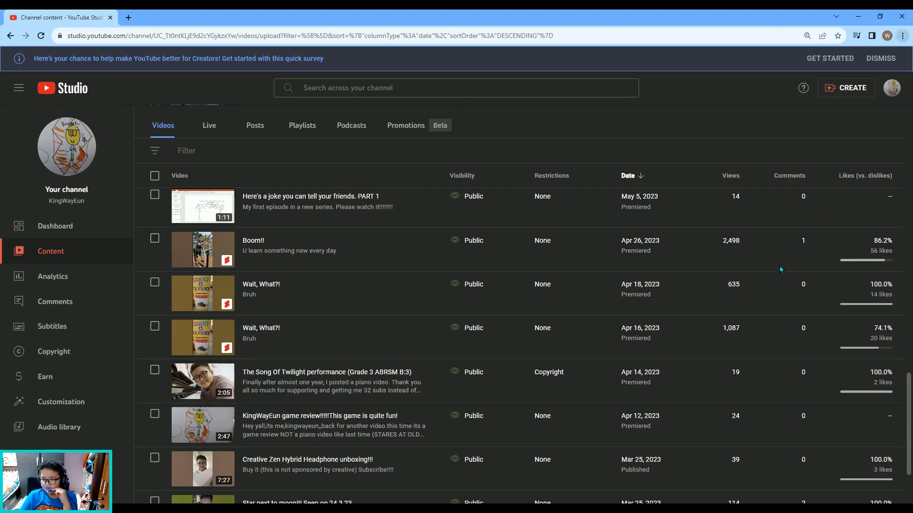
{"action": "left_click", "coordinate": [802, 240]}
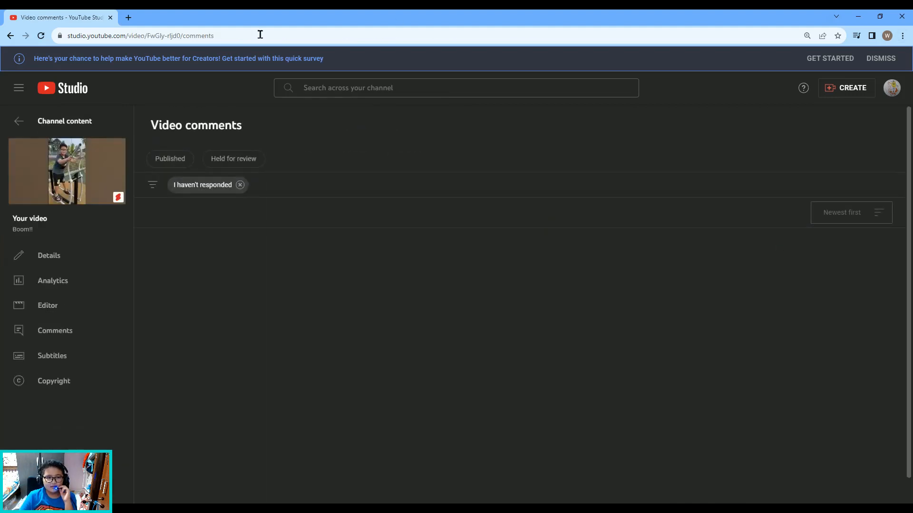
{"action": "left_click", "coordinate": [10, 36]}
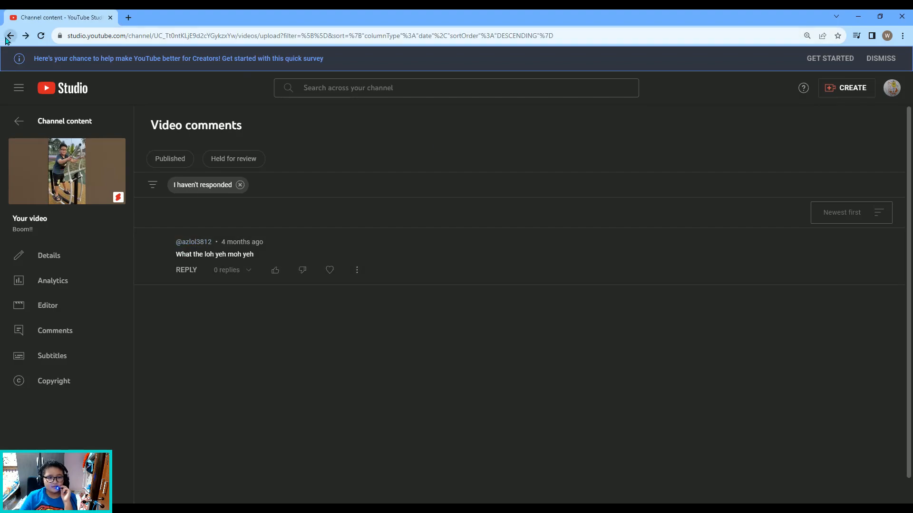
{"action": "left_click", "coordinate": [10, 36]}
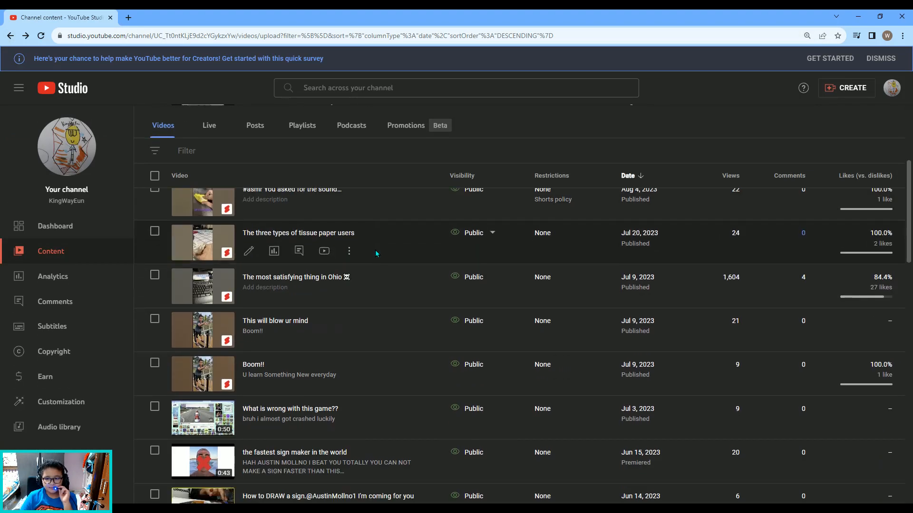
{"action": "scroll", "scroll_direction": "down", "scroll_amount": 3}
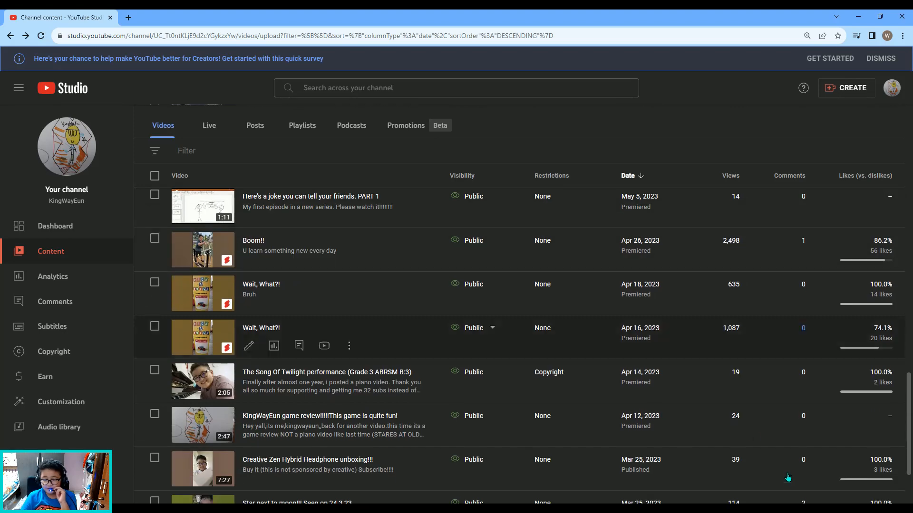
{"action": "scroll", "scroll_direction": "up", "scroll_amount": 3}
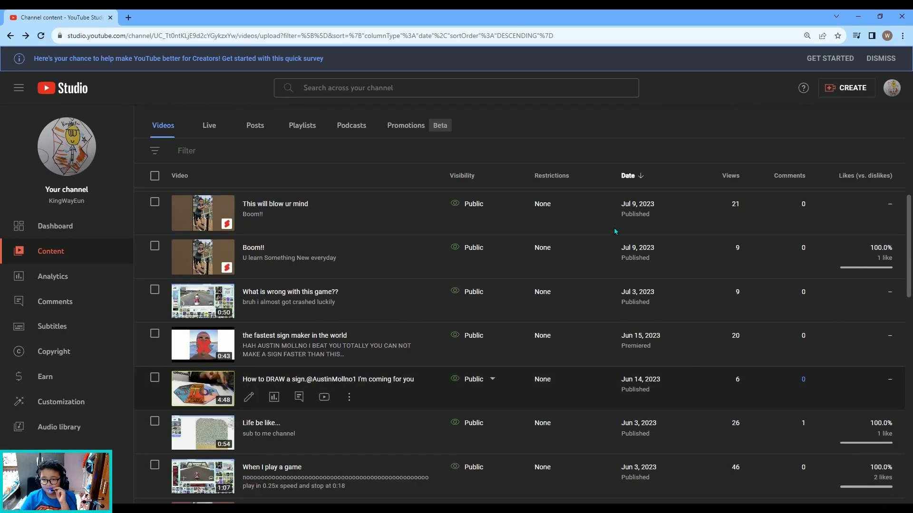
{"action": "scroll", "scroll_direction": "up", "scroll_amount": 3}
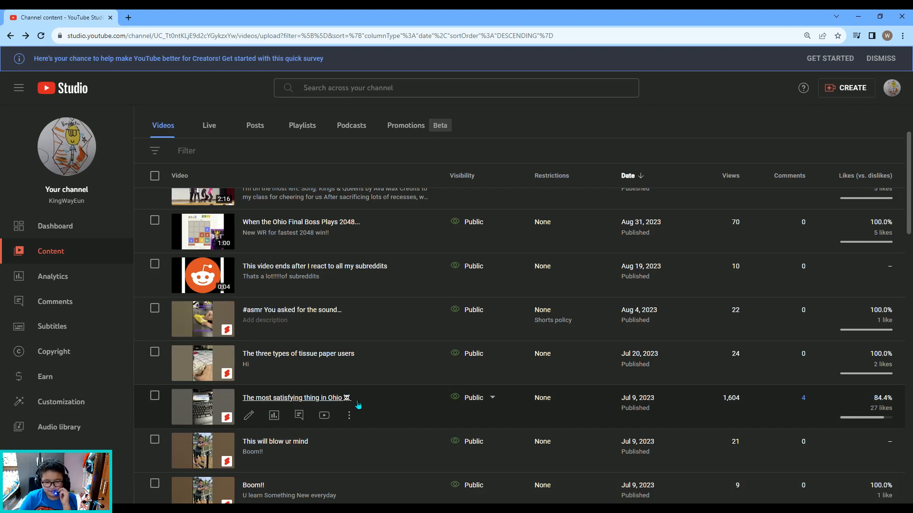
{"action": "mouse_move", "coordinate": [728, 408]}
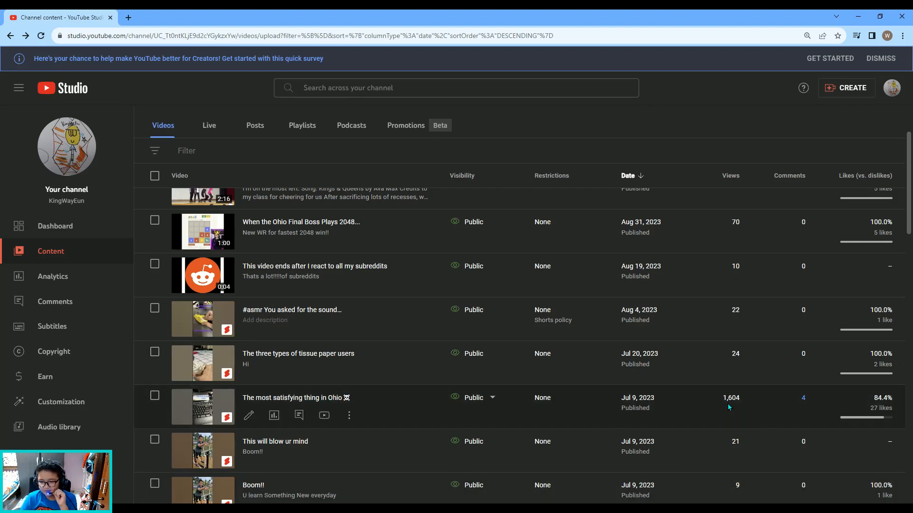
{"action": "mouse_move", "coordinate": [763, 335]}
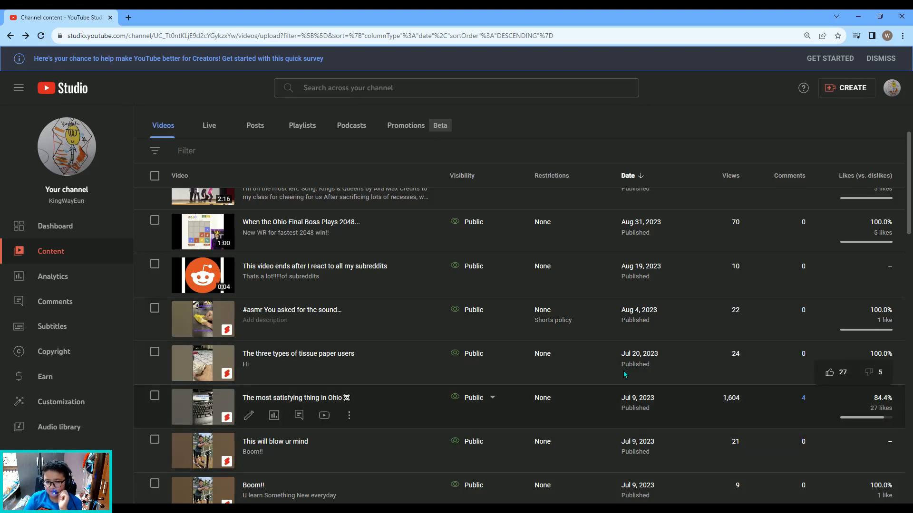
{"action": "scroll", "scroll_direction": "down", "scroll_amount": 3}
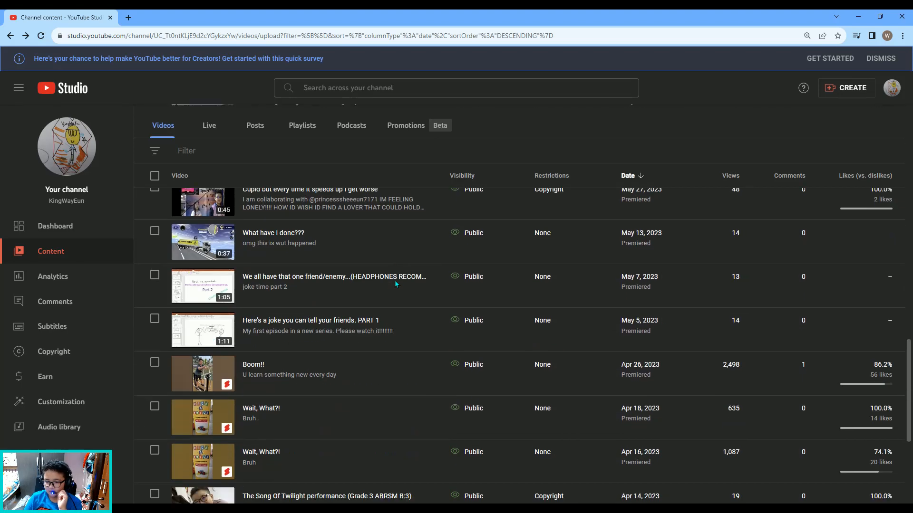
{"action": "scroll", "scroll_direction": "down", "scroll_amount": 3}
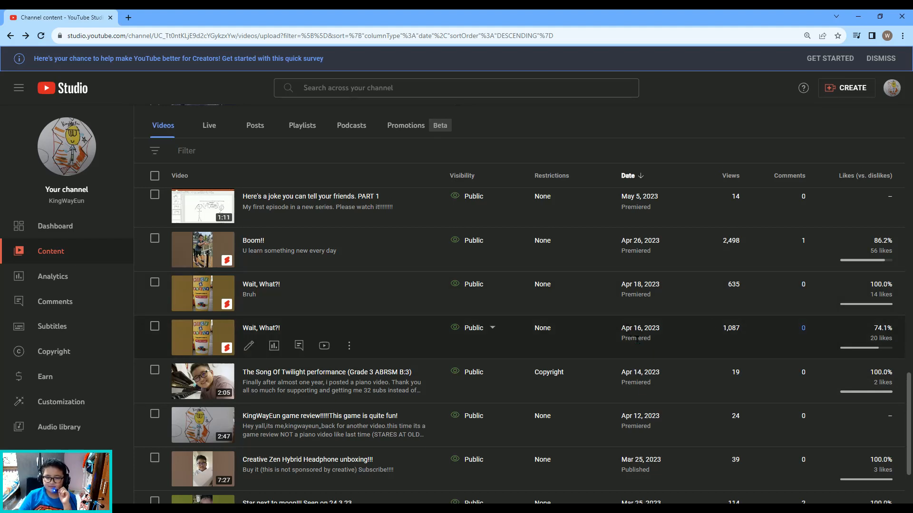
{"action": "mouse_move", "coordinate": [753, 337]}
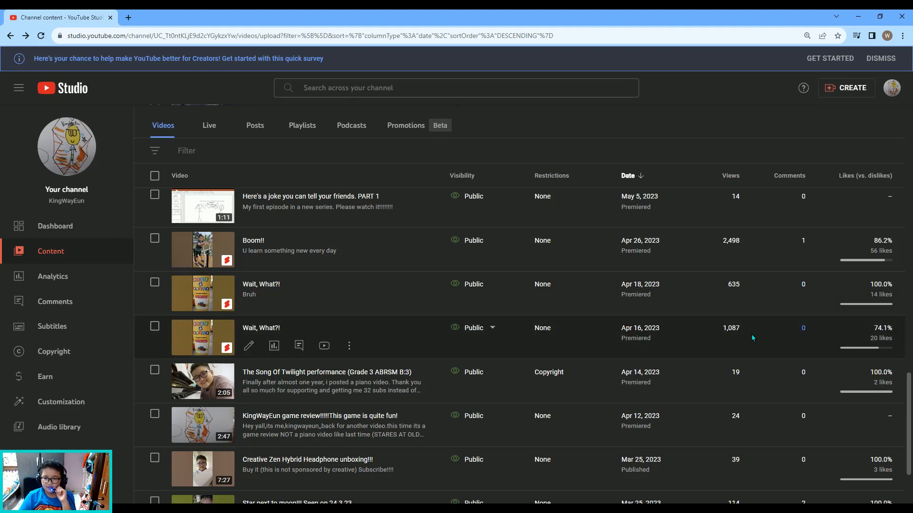
{"action": "mouse_move", "coordinate": [751, 339]}
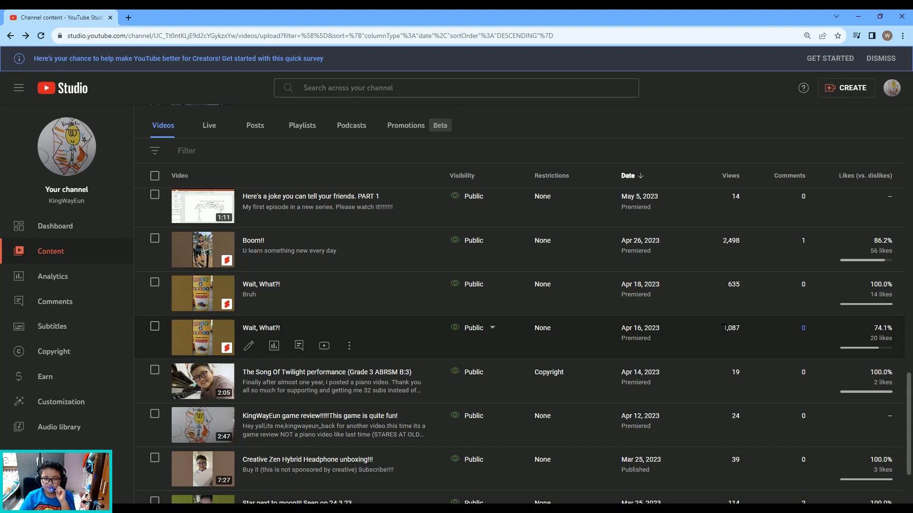
{"action": "mouse_move", "coordinate": [683, 339]}
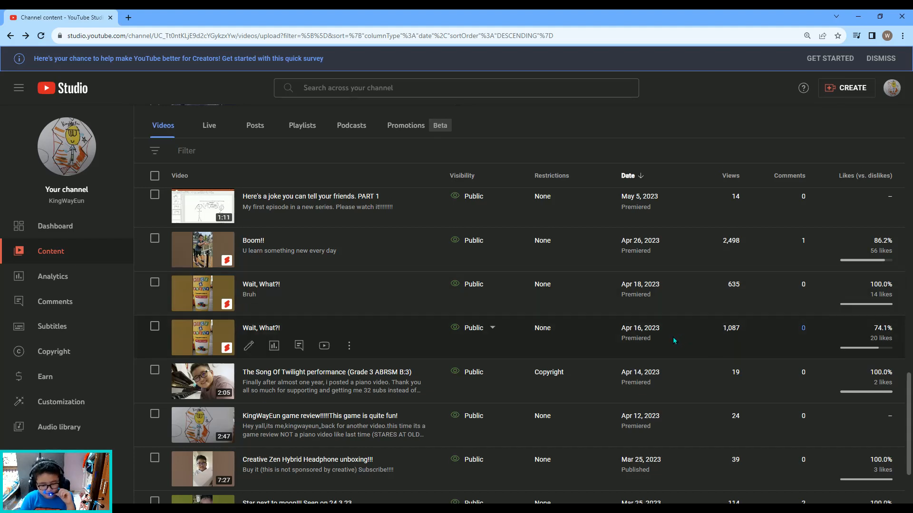
Step: In channel analytics, zoom to the first video's launch period starting October 10, 2020
{"action": "left_click", "coordinate": [52, 276]}
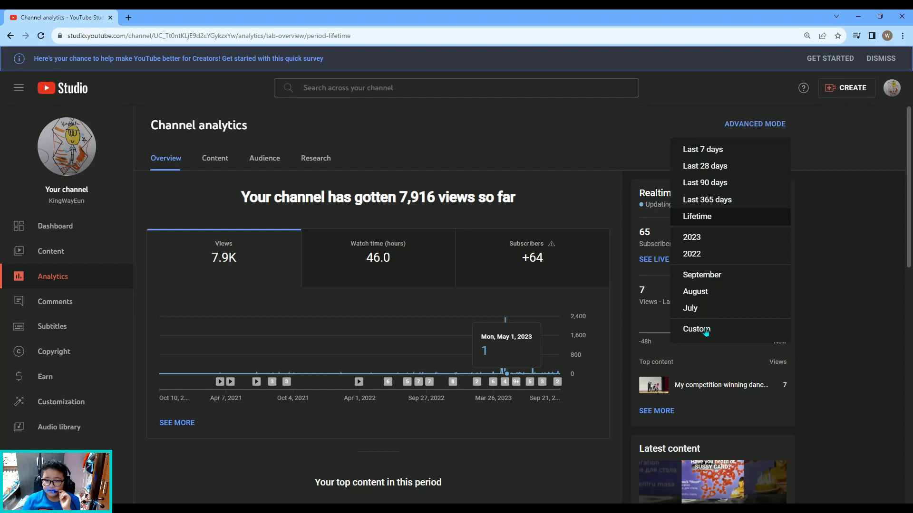
{"action": "left_click", "coordinate": [696, 329]}
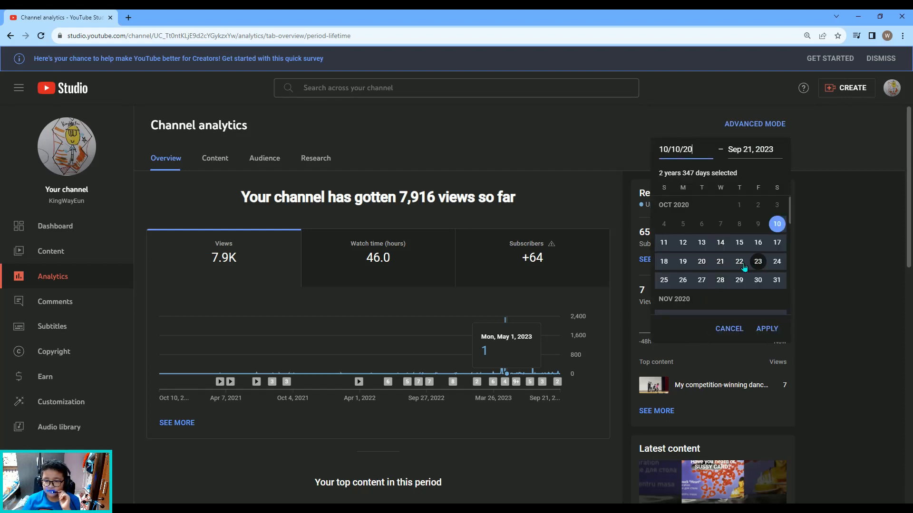
{"action": "left_click", "coordinate": [738, 262]}
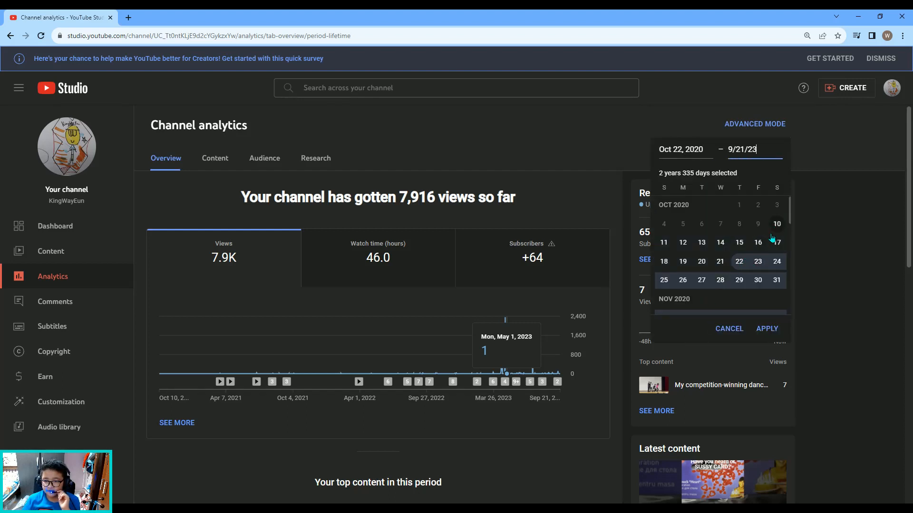
{"action": "left_click", "coordinate": [776, 223]}
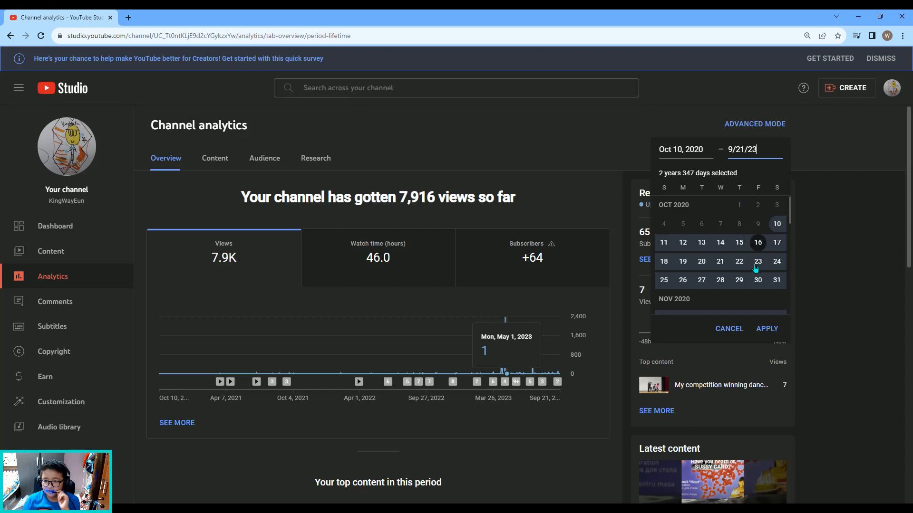
{"action": "left_click", "coordinate": [766, 329]}
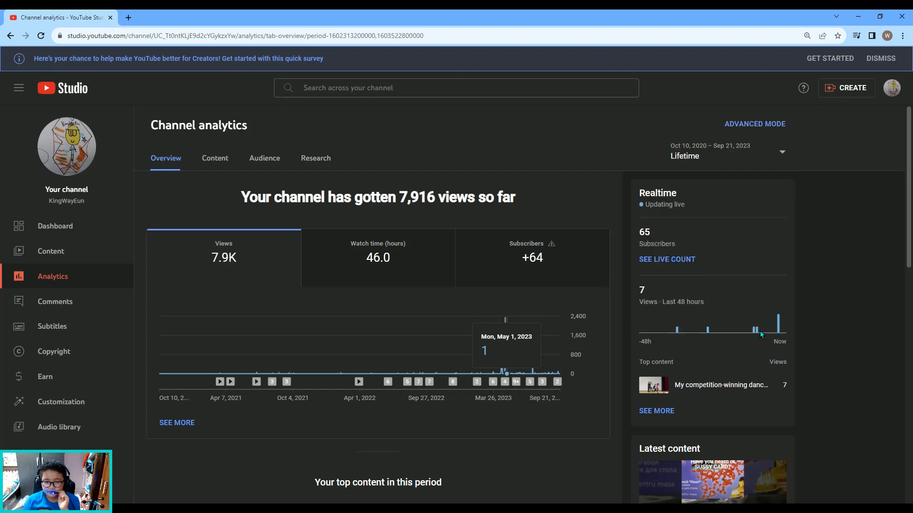
Step: Open the date range choices for the Oct 10–23, 2020 analytics
{"action": "left_click", "coordinate": [728, 151]}
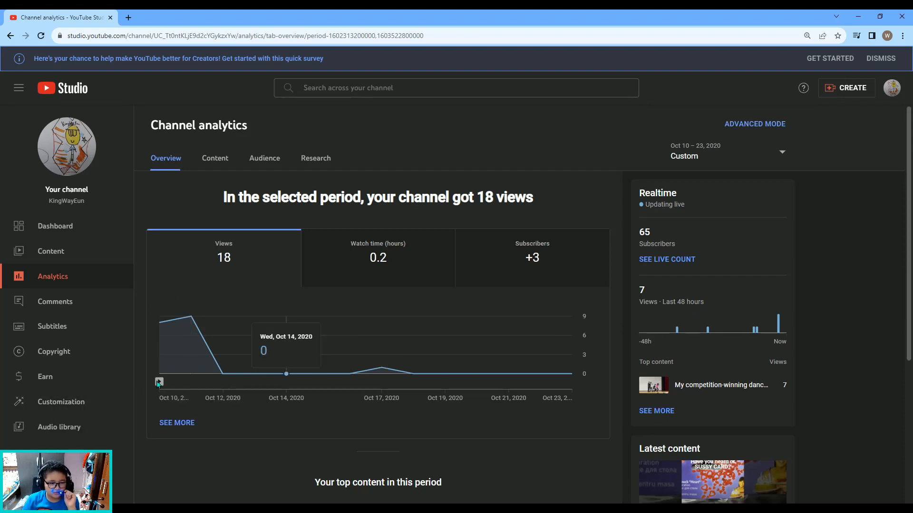
{"action": "mouse_move", "coordinate": [159, 382]}
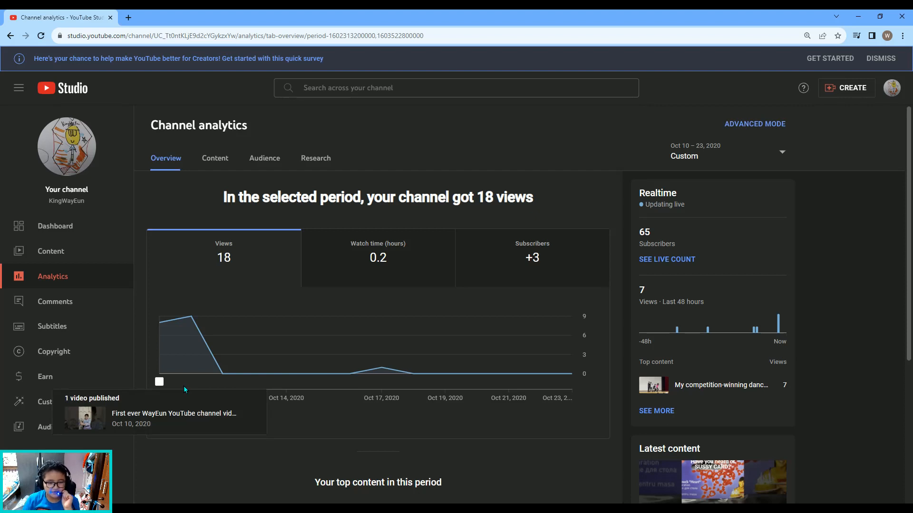
{"action": "mouse_move", "coordinate": [192, 334]}
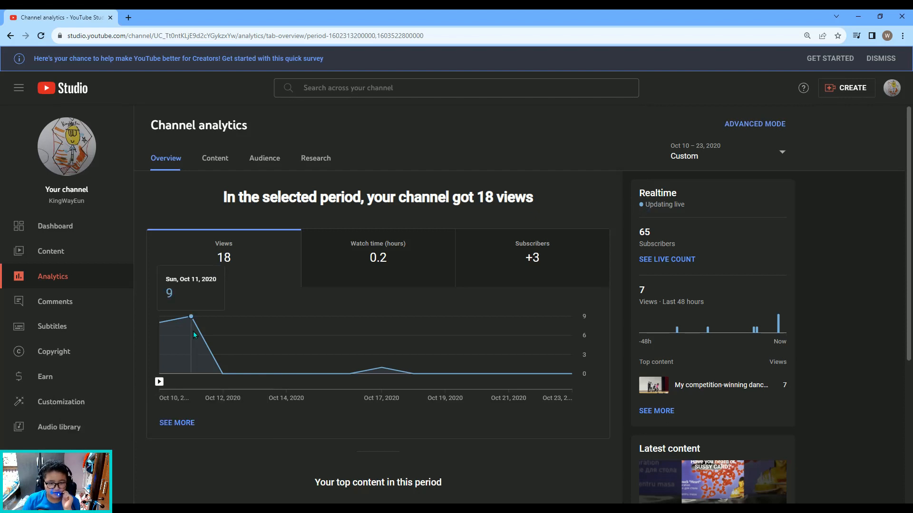
{"action": "mouse_move", "coordinate": [200, 336]}
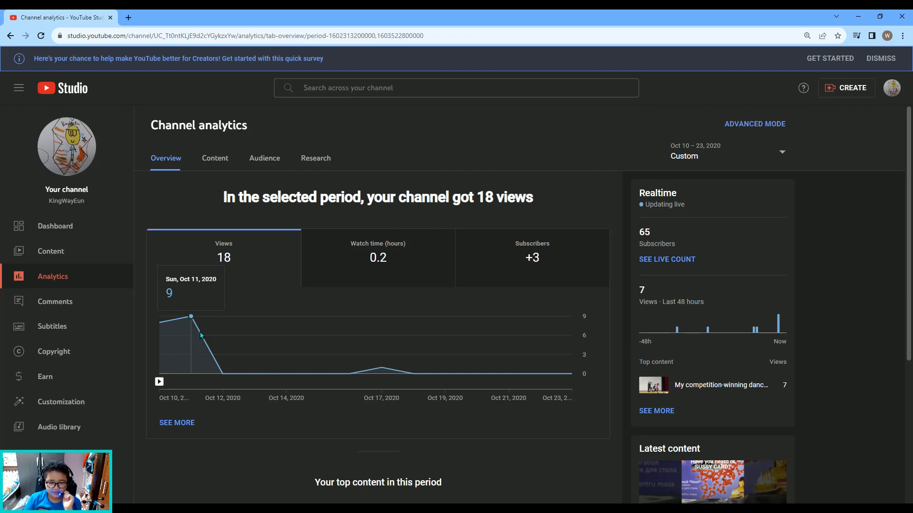
{"action": "mouse_move", "coordinate": [254, 361]}
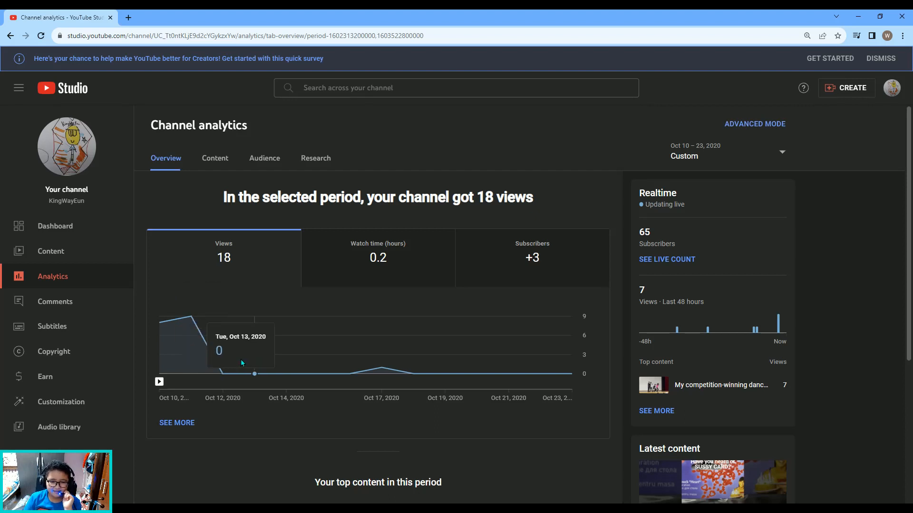
{"action": "mouse_move", "coordinate": [349, 374]}
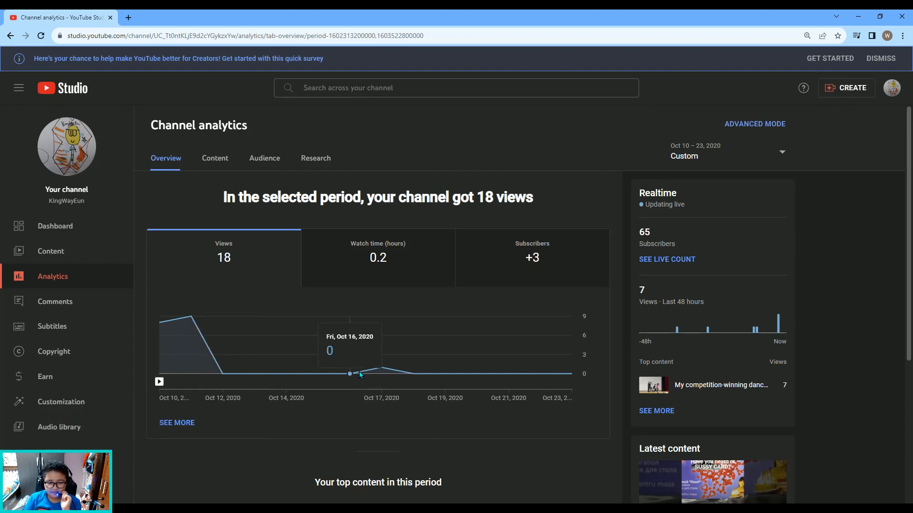
{"action": "mouse_move", "coordinate": [2, 321]}
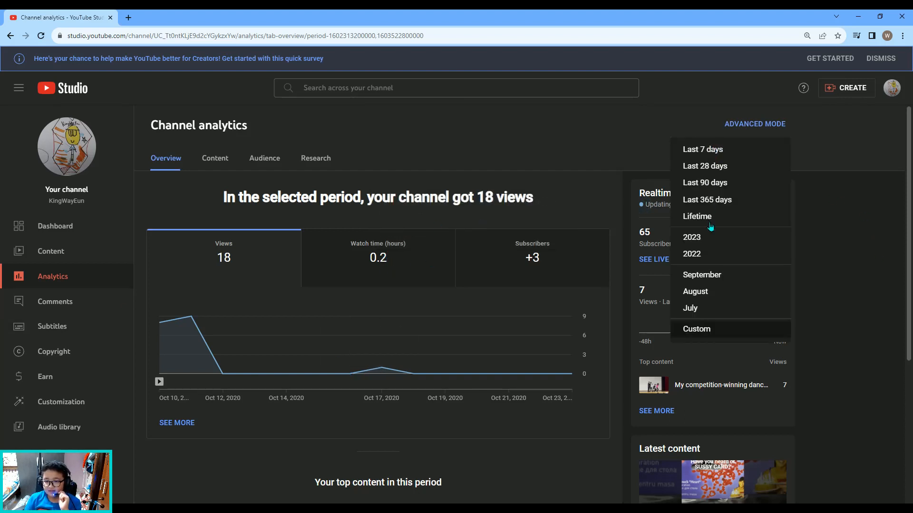
Step: Switch analytics back to Lifetime and scroll the first marker's published videos
{"action": "left_click", "coordinate": [697, 215]}
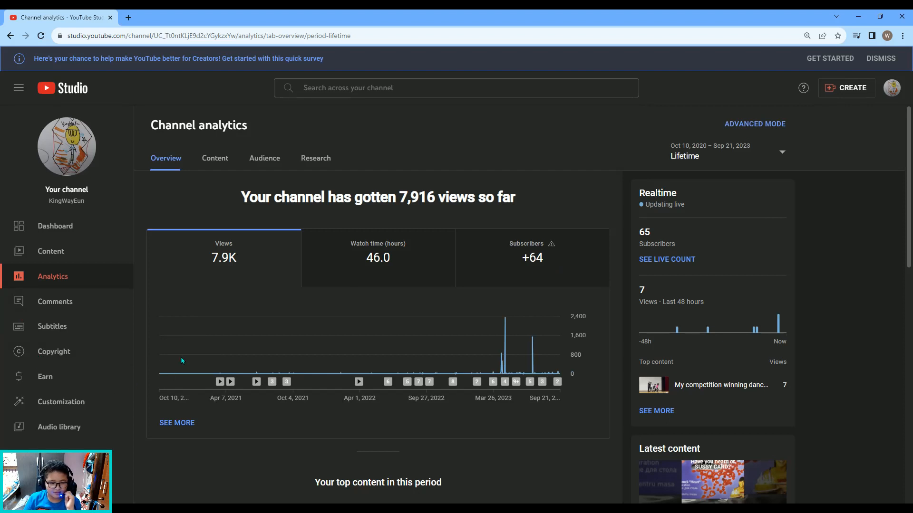
{"action": "mouse_move", "coordinate": [167, 374]}
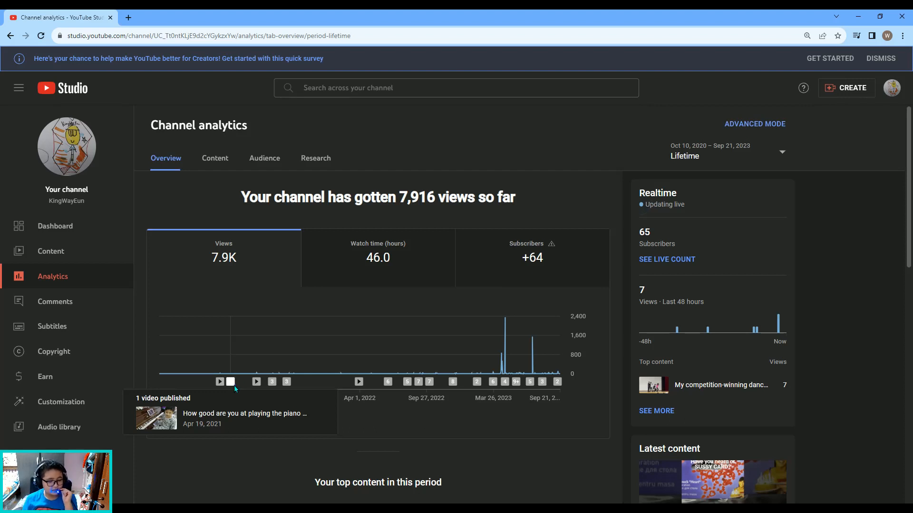
{"action": "mouse_move", "coordinate": [250, 386]}
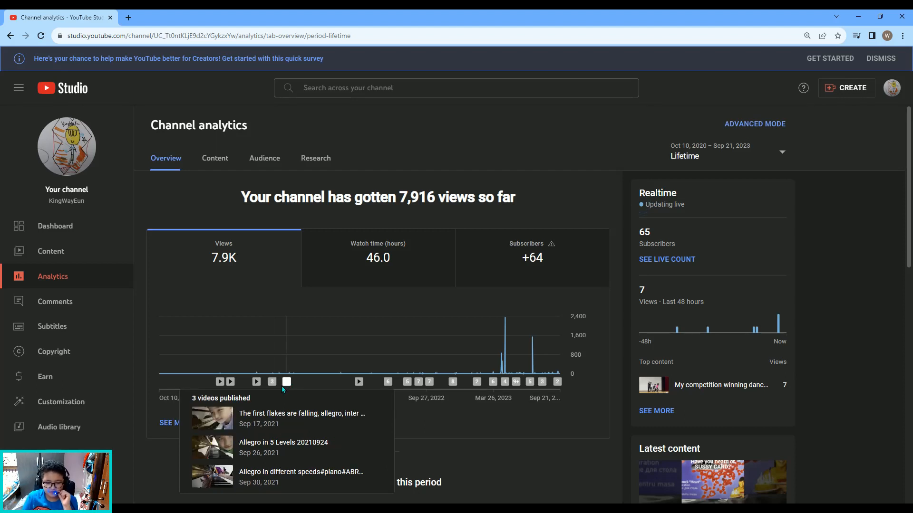
{"action": "mouse_move", "coordinate": [294, 382]}
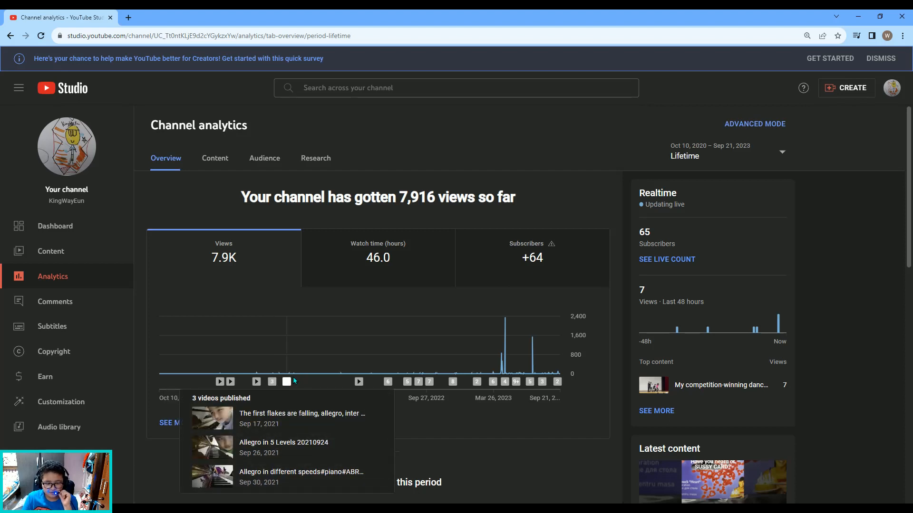
{"action": "mouse_move", "coordinate": [311, 373]}
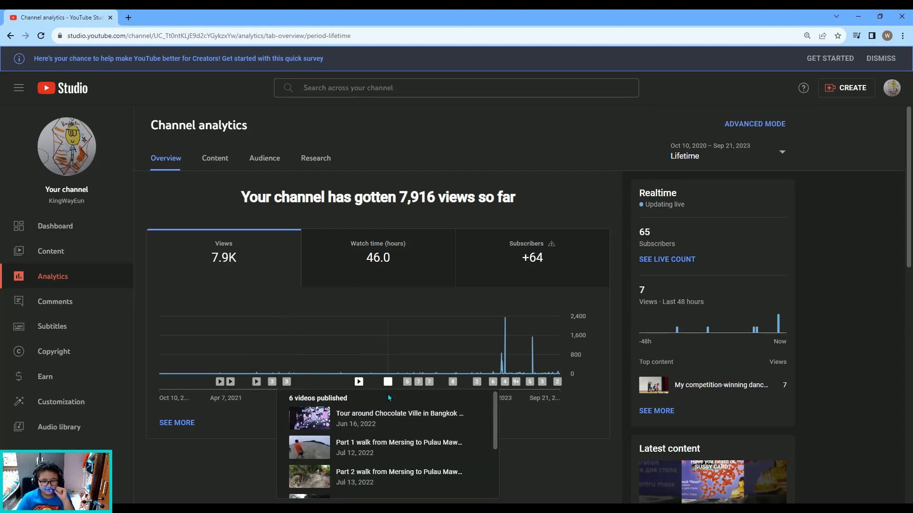
{"action": "mouse_move", "coordinate": [388, 420]}
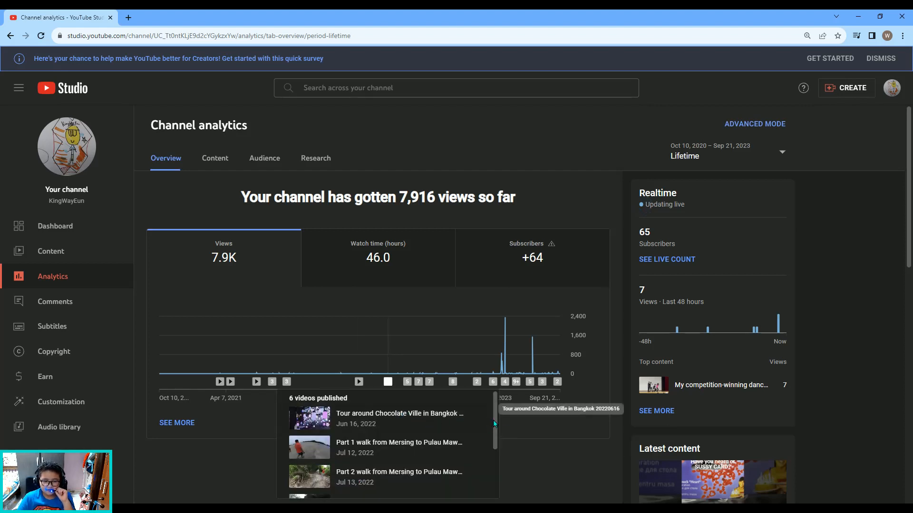
{"action": "scroll", "scroll_direction": "down", "scroll_amount": 3}
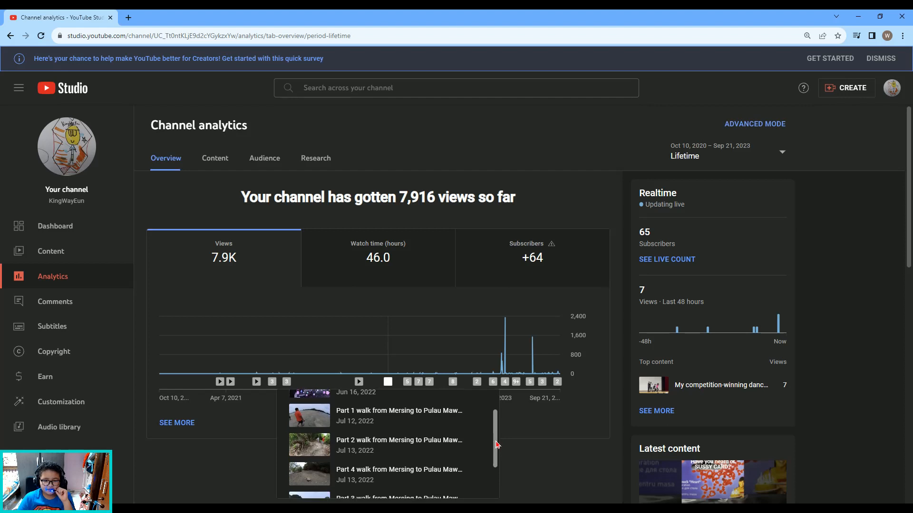
{"action": "scroll", "scroll_direction": "down", "scroll_amount": 3}
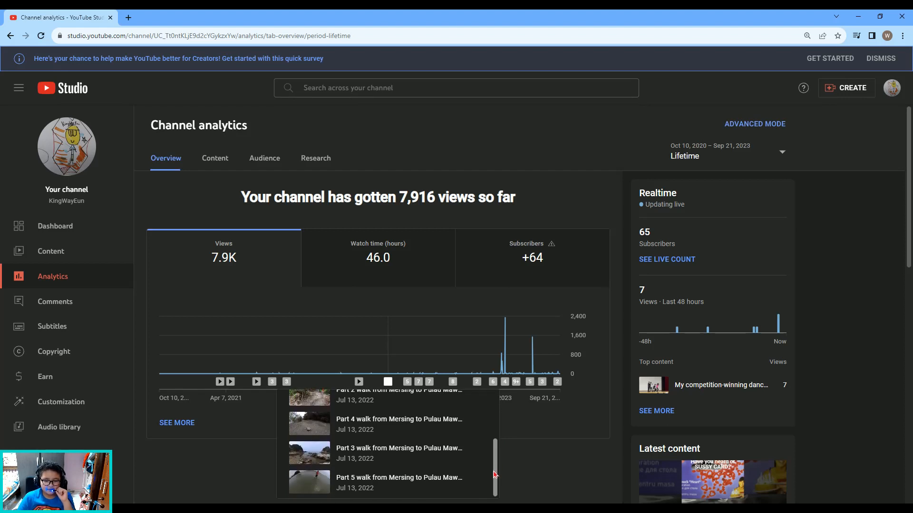
{"action": "scroll", "scroll_direction": "up", "scroll_amount": 3}
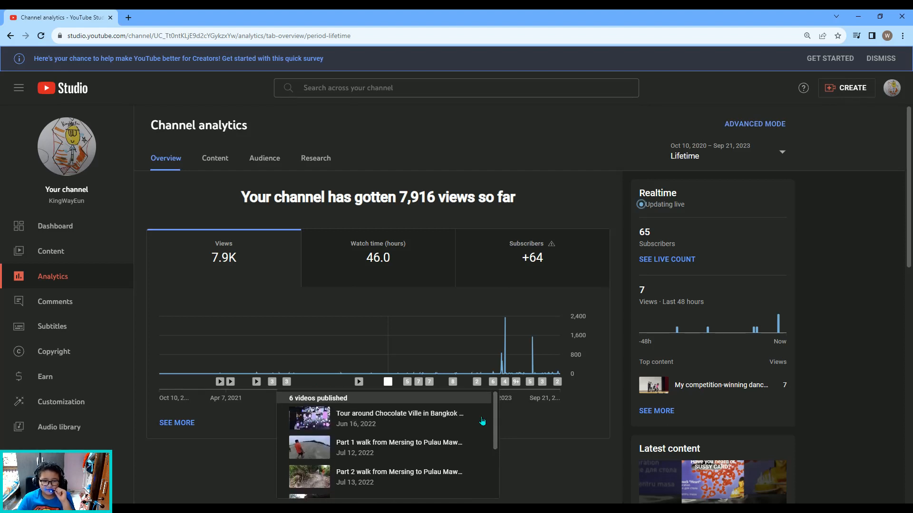
{"action": "mouse_move", "coordinate": [358, 422]}
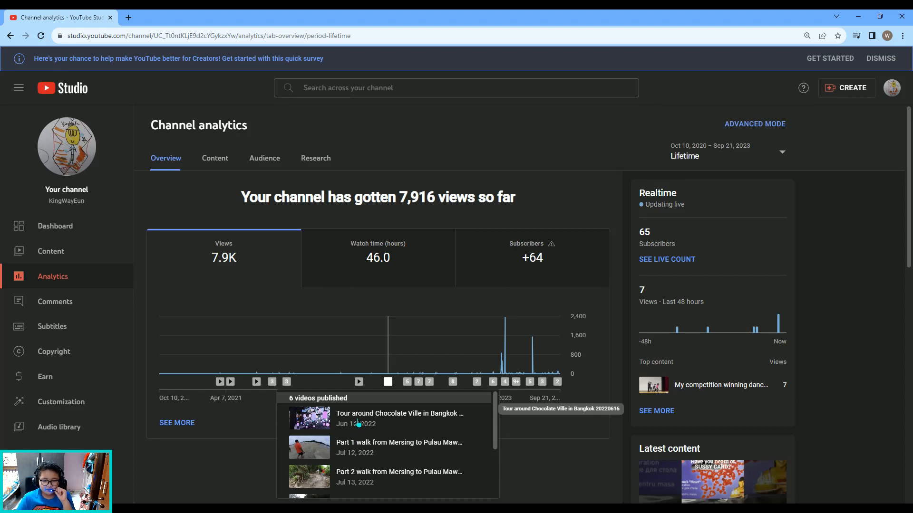
Step: Scroll through later published-video groups, reaching seven October 2022 uploads
{"action": "scroll", "scroll_direction": "down", "scroll_amount": 3}
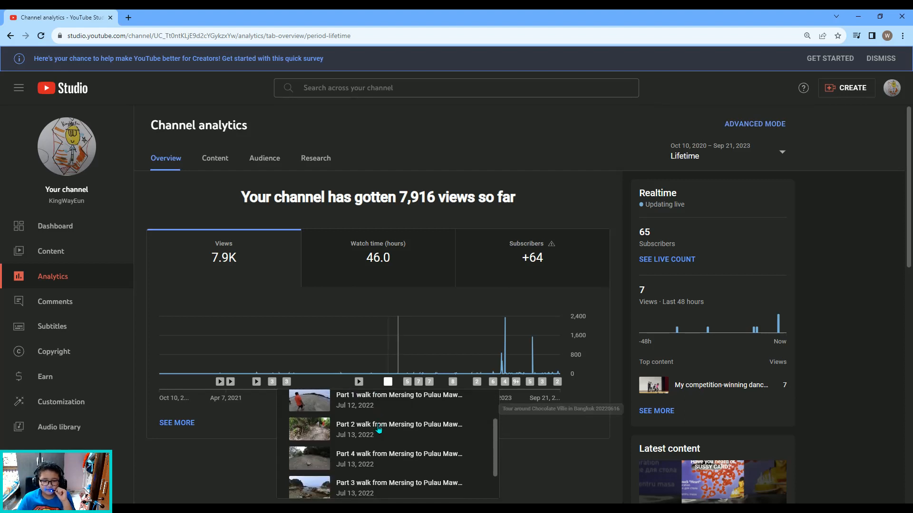
{"action": "scroll", "scroll_direction": "down", "scroll_amount": 3}
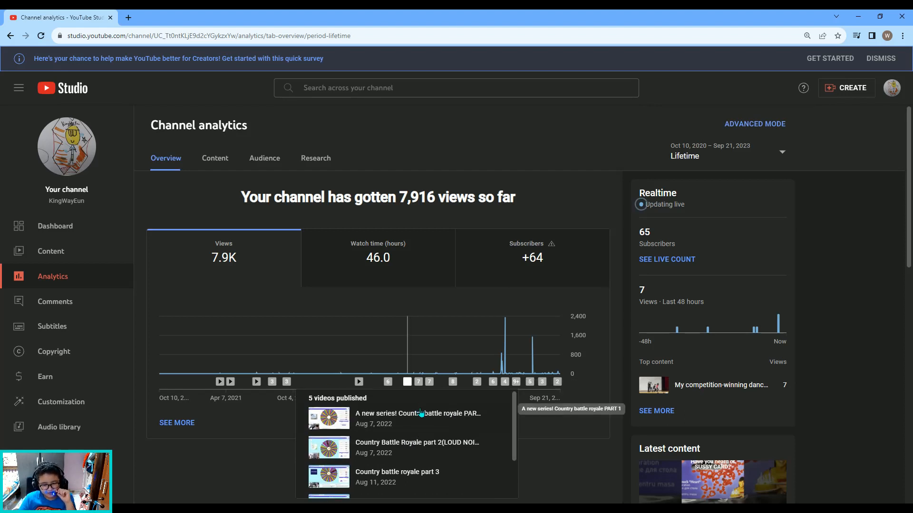
{"action": "scroll", "scroll_direction": "down", "scroll_amount": 3}
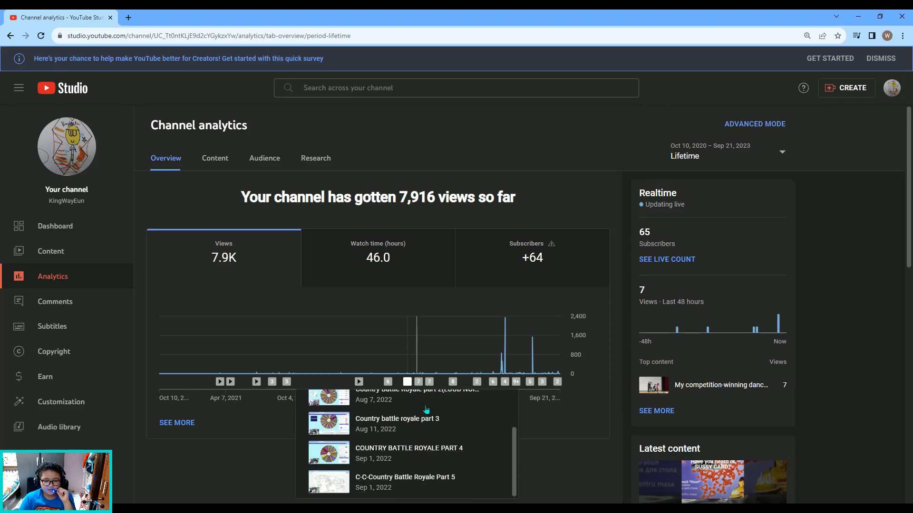
{"action": "scroll", "scroll_direction": "down", "scroll_amount": 3}
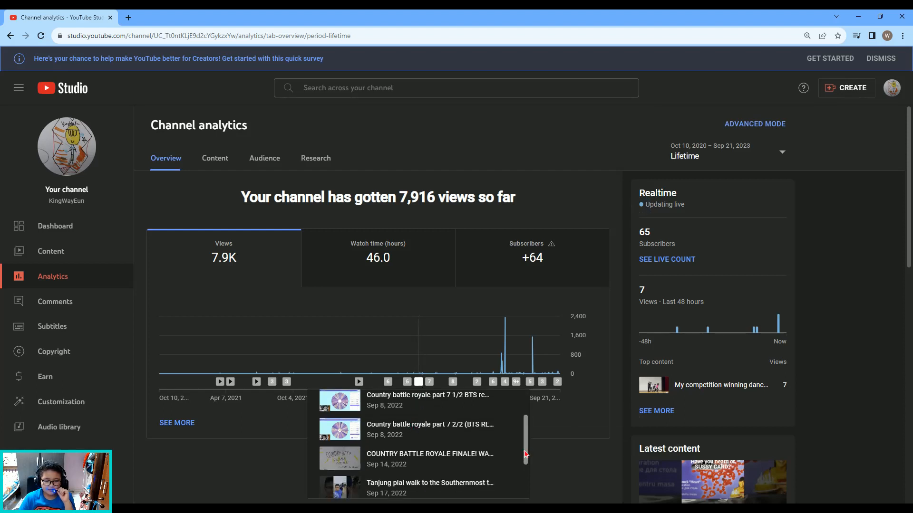
{"action": "scroll", "scroll_direction": "down", "scroll_amount": 3}
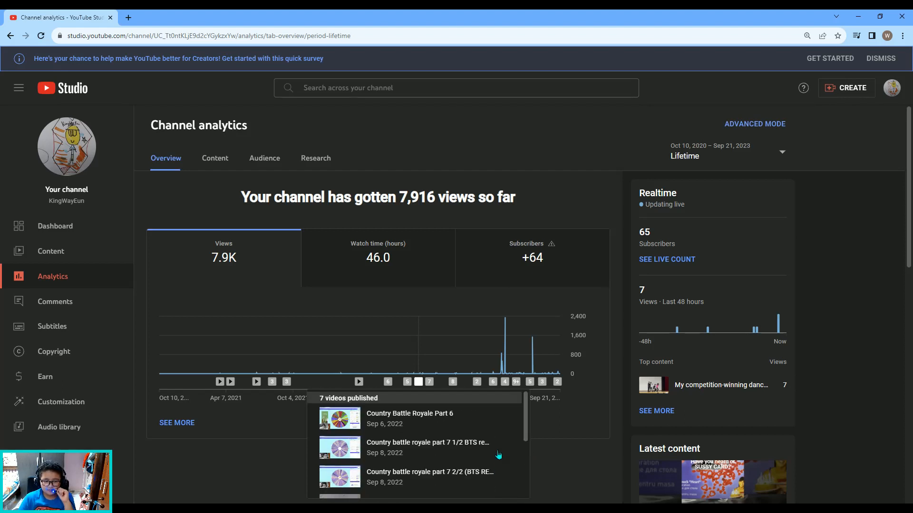
{"action": "mouse_move", "coordinate": [423, 458]}
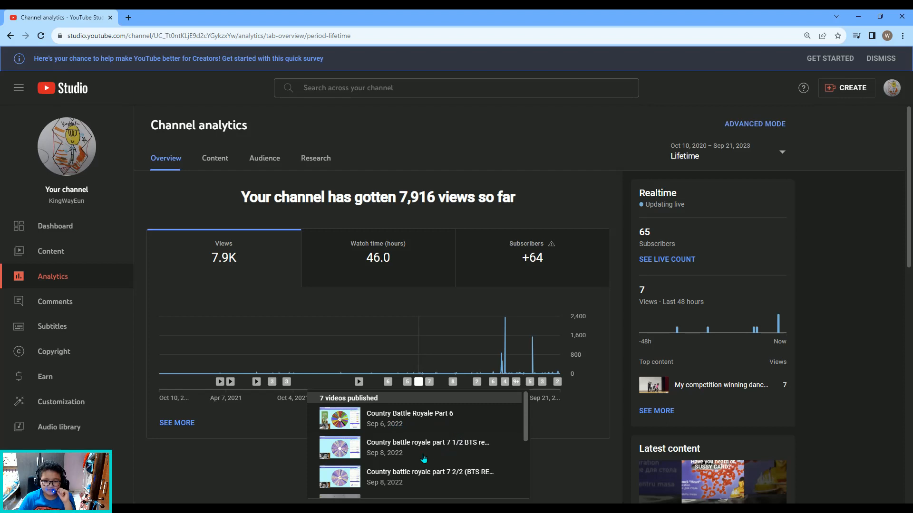
{"action": "scroll", "scroll_direction": "down", "scroll_amount": 3}
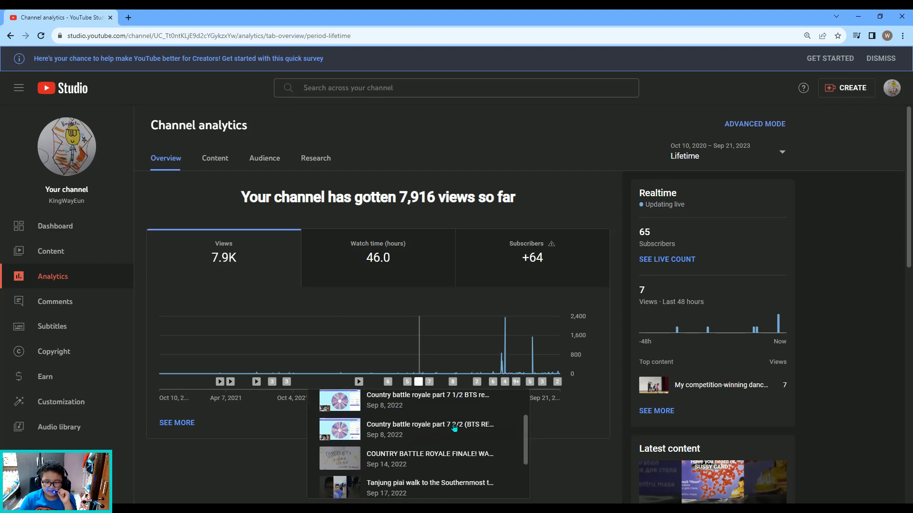
{"action": "scroll", "scroll_direction": "down", "scroll_amount": 3}
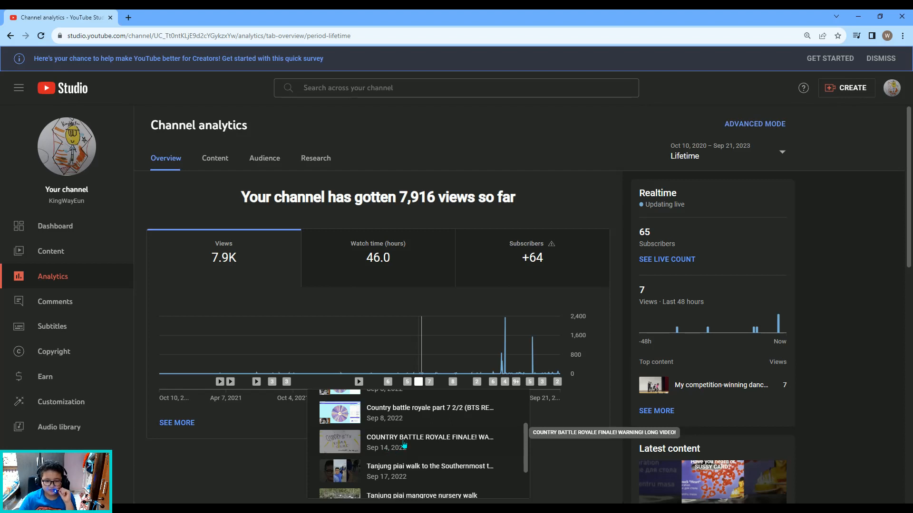
{"action": "scroll", "scroll_direction": "down", "scroll_amount": 3}
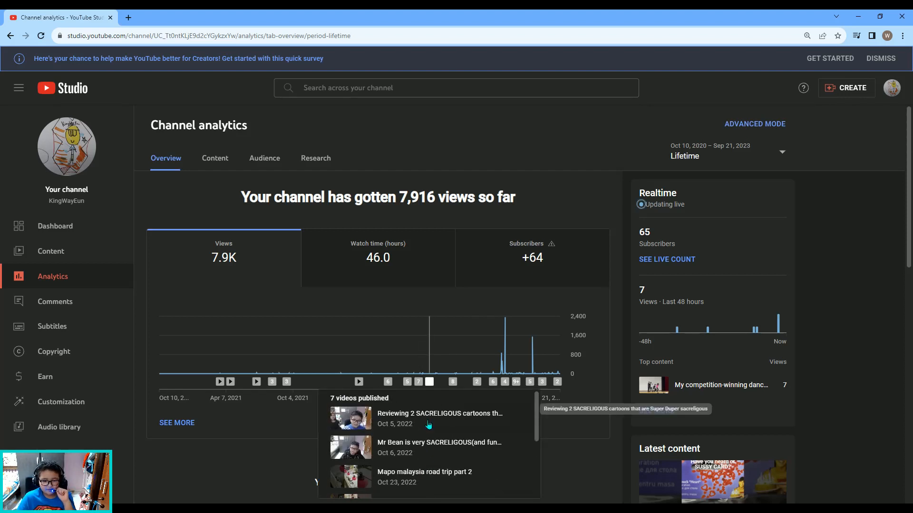
{"action": "mouse_move", "coordinate": [447, 440]}
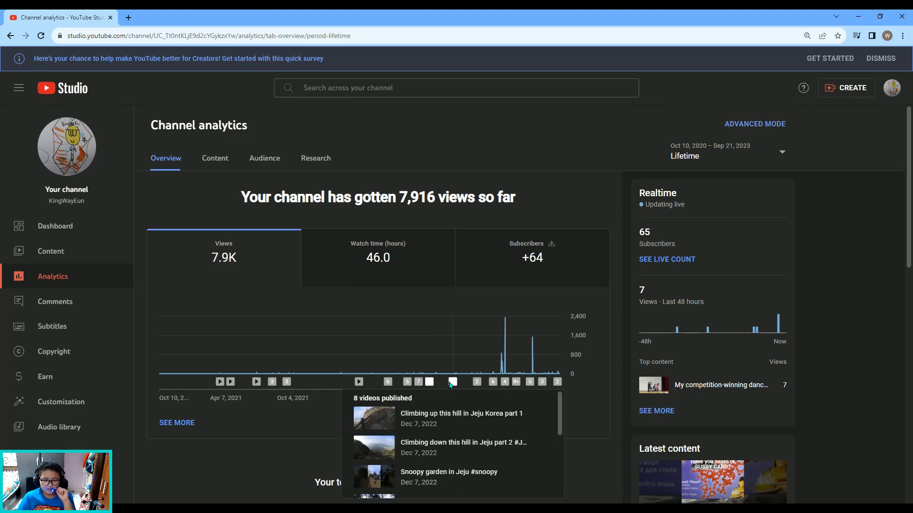
{"action": "scroll", "scroll_direction": "down", "scroll_amount": 3}
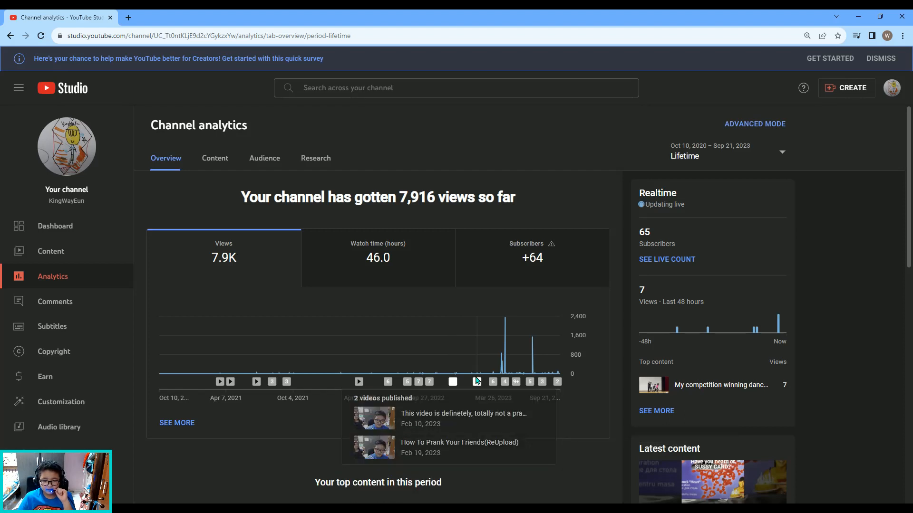
{"action": "mouse_move", "coordinate": [511, 414]}
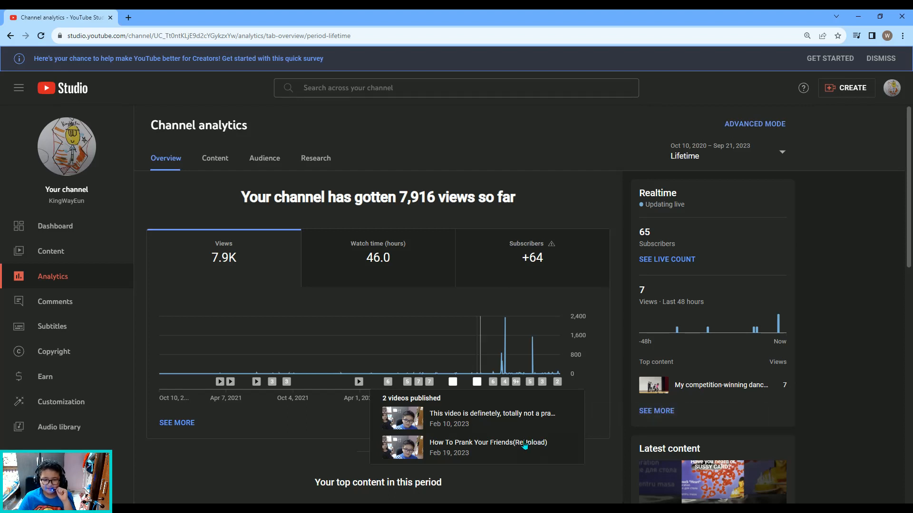
{"action": "mouse_move", "coordinate": [524, 413]}
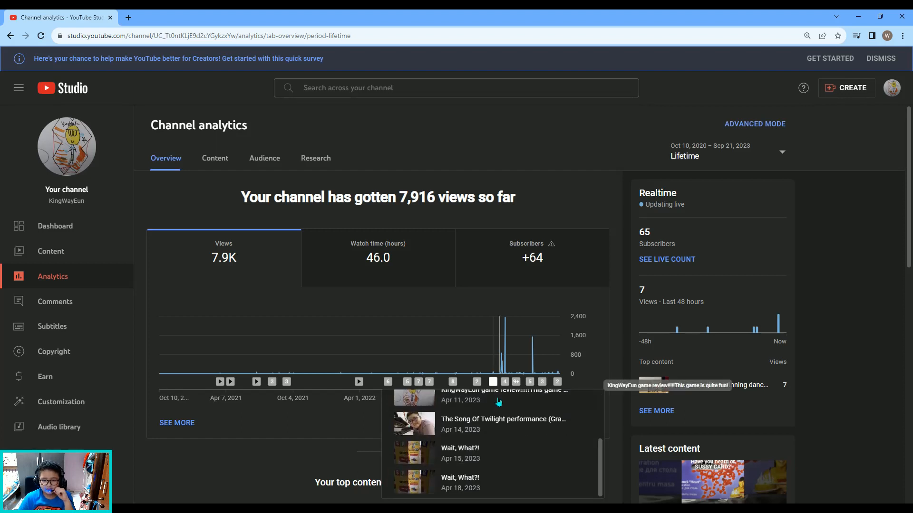
{"action": "scroll", "scroll_direction": "down", "scroll_amount": 3}
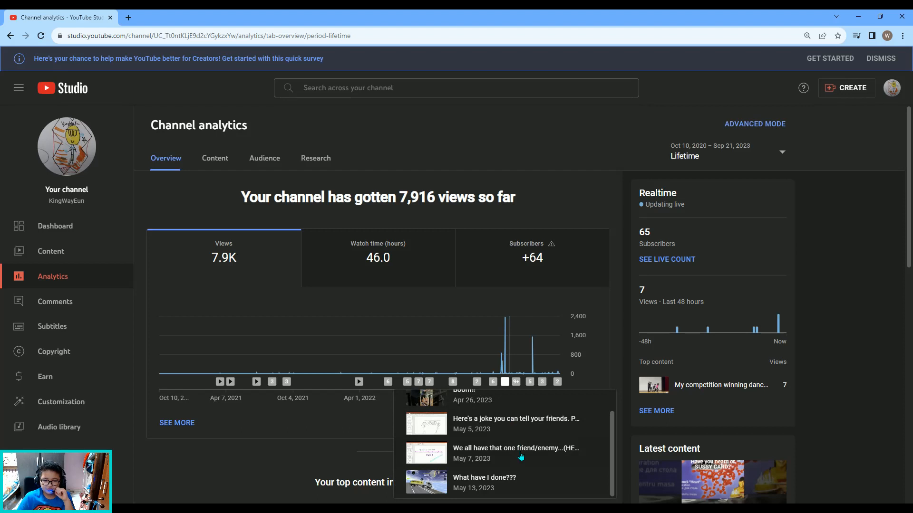
{"action": "mouse_move", "coordinate": [520, 419]}
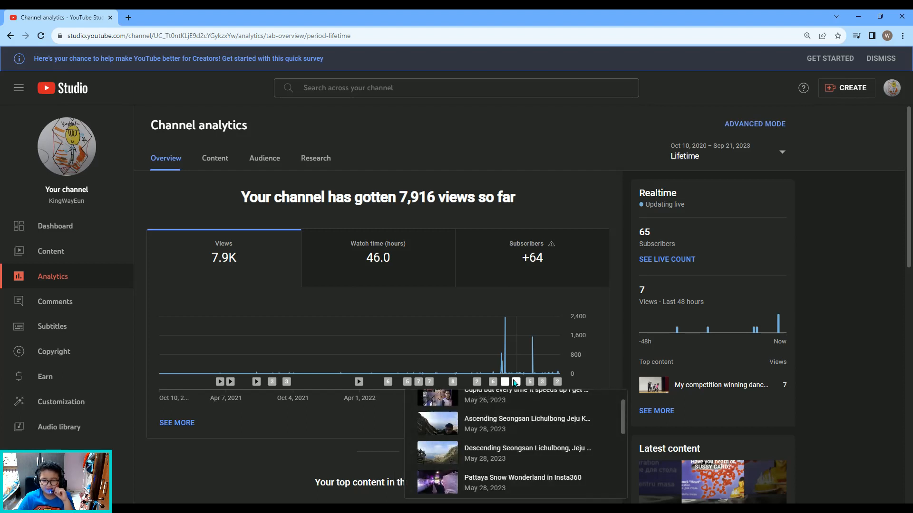
{"action": "mouse_move", "coordinate": [514, 381]}
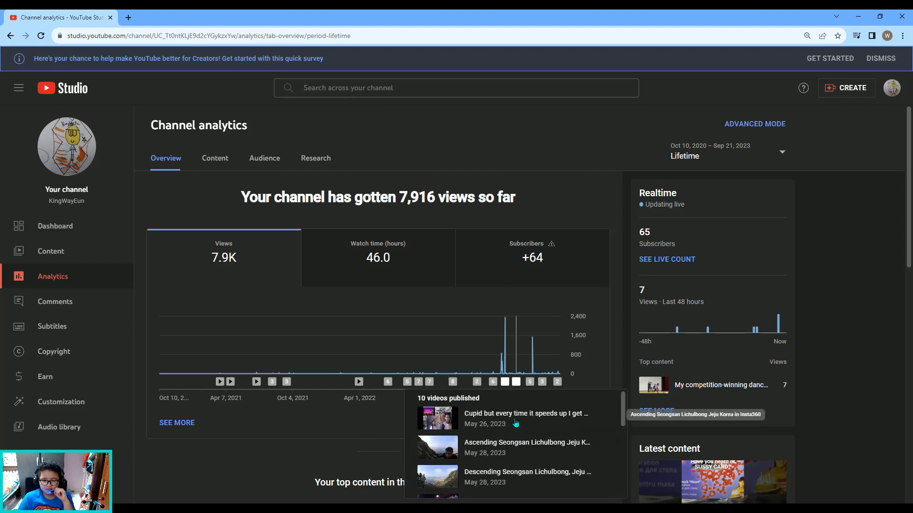
{"action": "scroll", "scroll_direction": "down", "scroll_amount": 3}
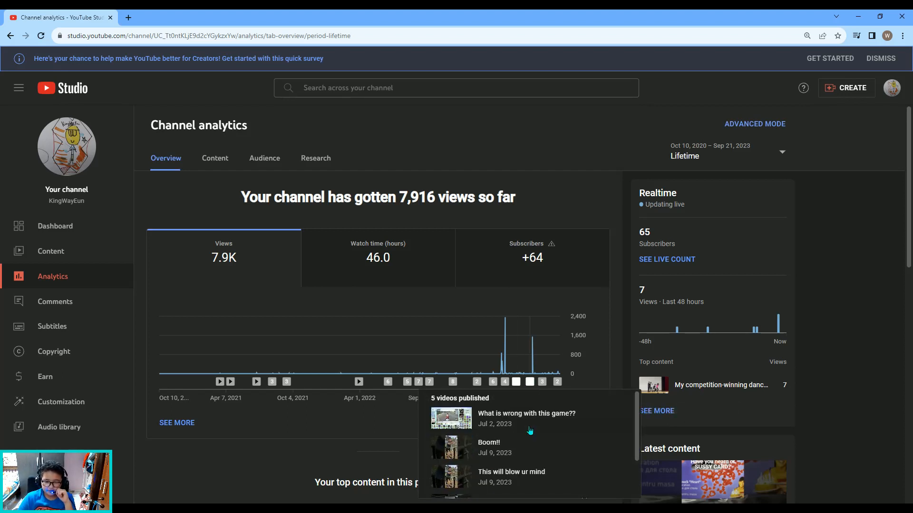
{"action": "scroll", "scroll_direction": "down", "scroll_amount": 3}
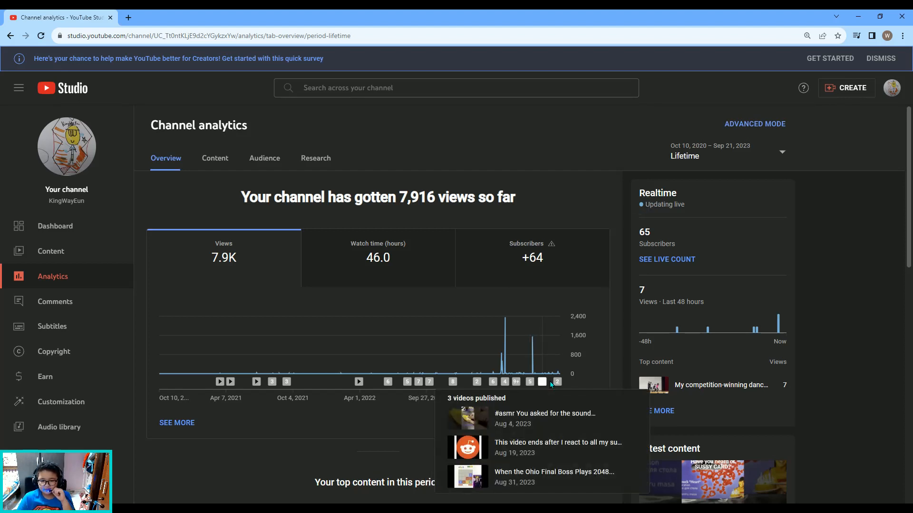
{"action": "mouse_move", "coordinate": [556, 383]}
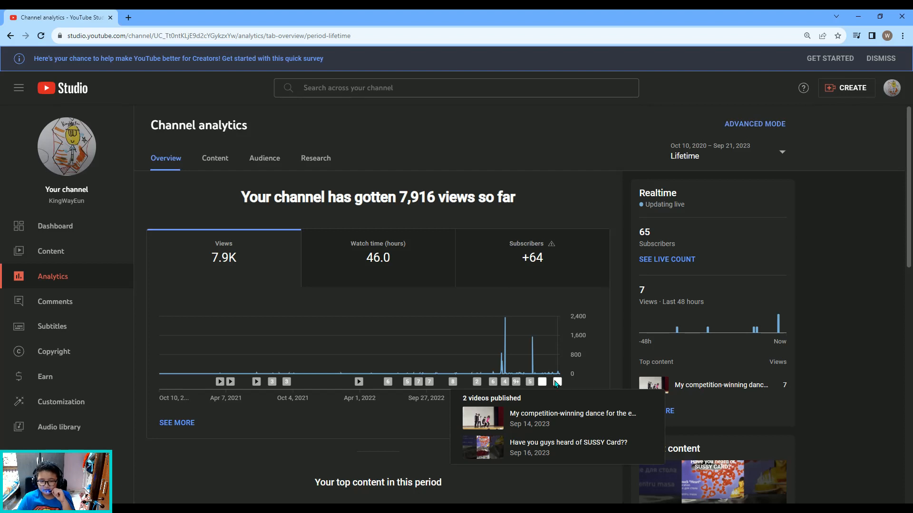
{"action": "mouse_move", "coordinate": [555, 390]}
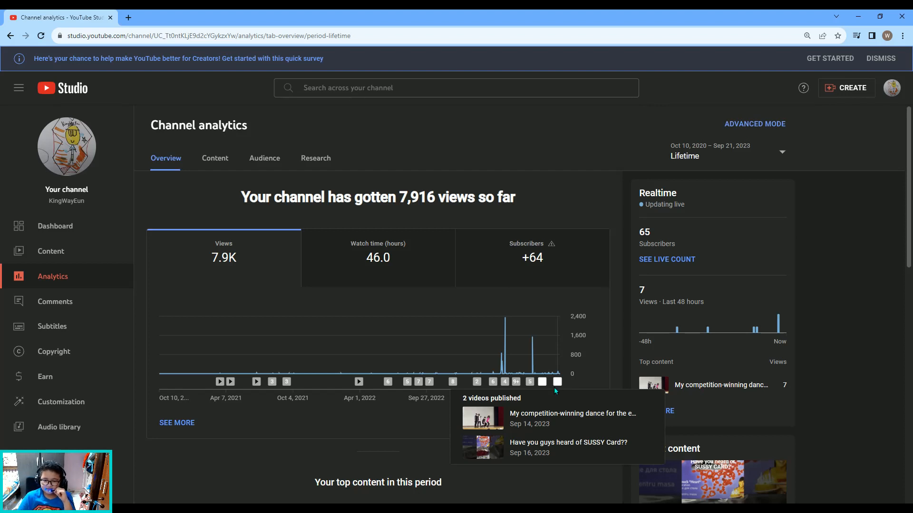
{"action": "mouse_move", "coordinate": [556, 387]}
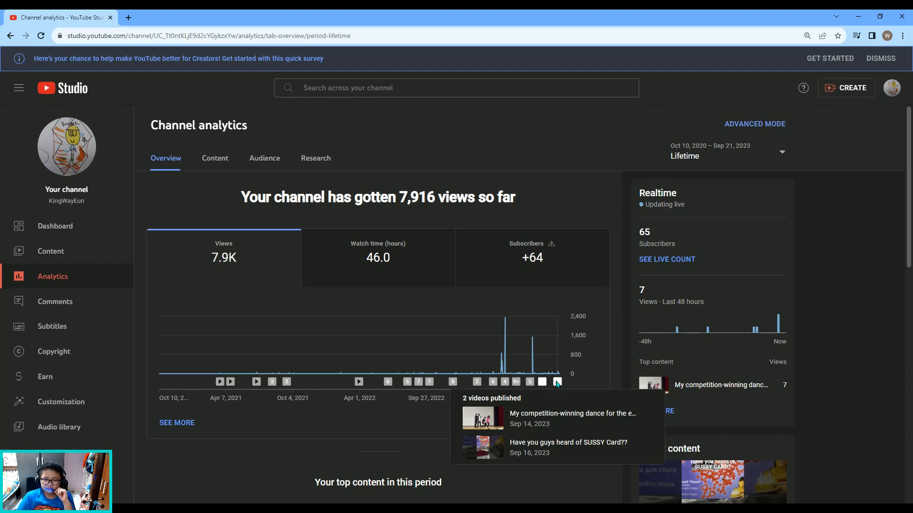
{"action": "mouse_move", "coordinate": [506, 319]}
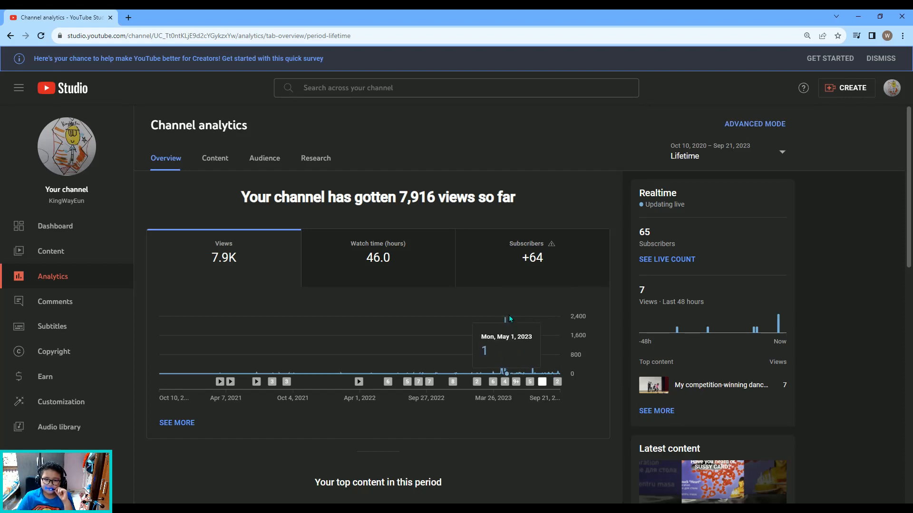
{"action": "mouse_move", "coordinate": [506, 321]}
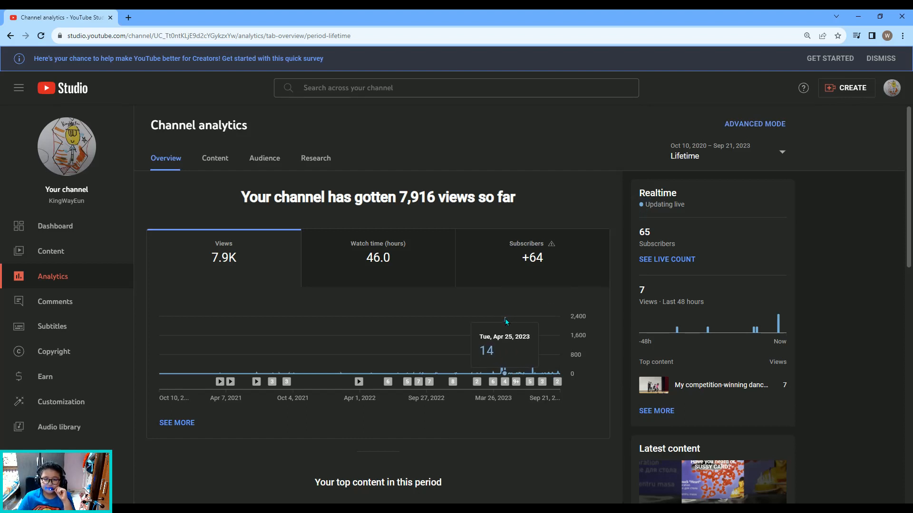
Step: Show the lifetime watch time chart, then the subscribers chart, and reopen the video list
{"action": "left_click", "coordinate": [377, 257]}
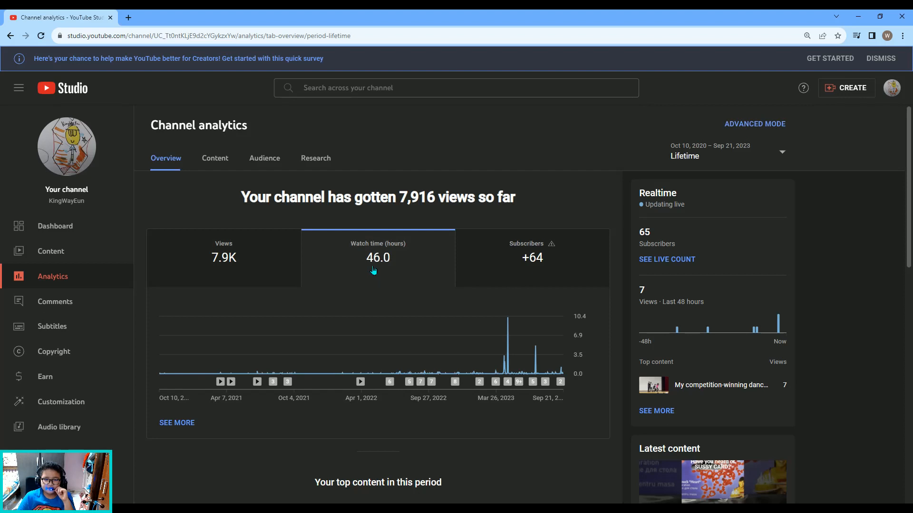
{"action": "mouse_move", "coordinate": [481, 264]}
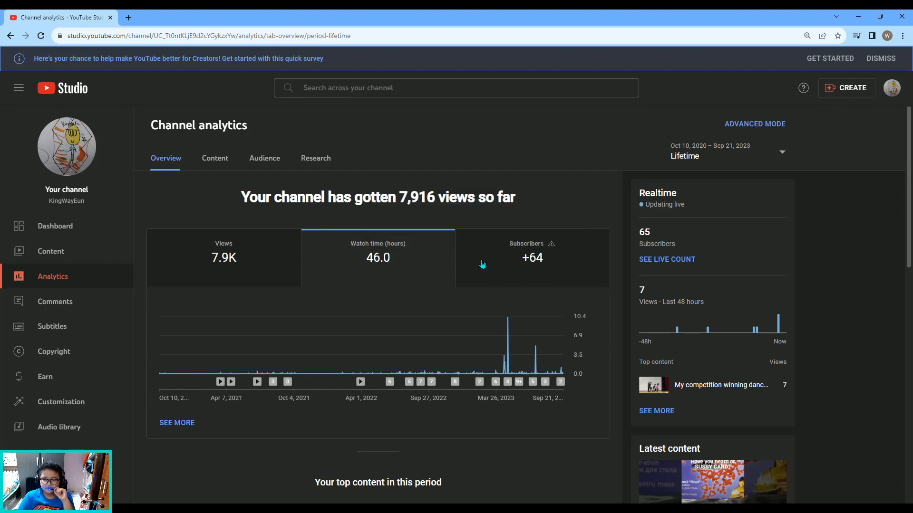
{"action": "left_click", "coordinate": [531, 257]}
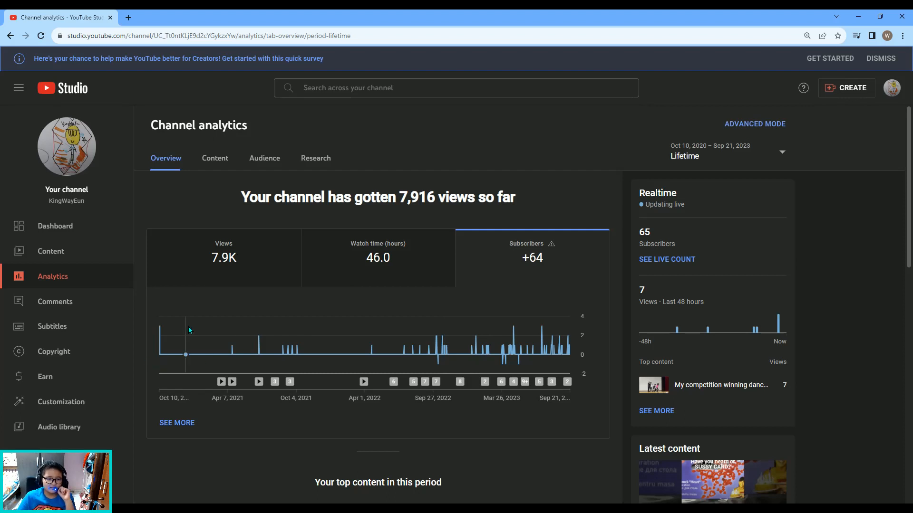
{"action": "mouse_move", "coordinate": [165, 345]}
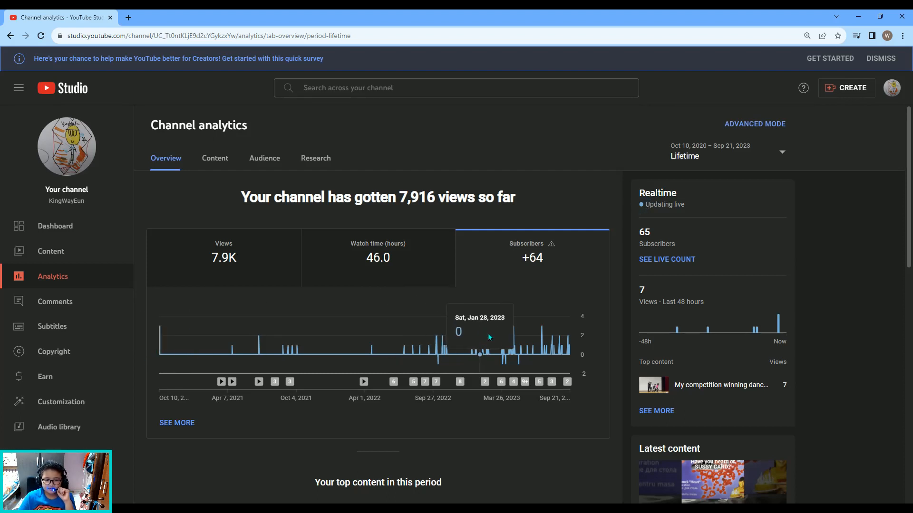
{"action": "mouse_move", "coordinate": [502, 342]}
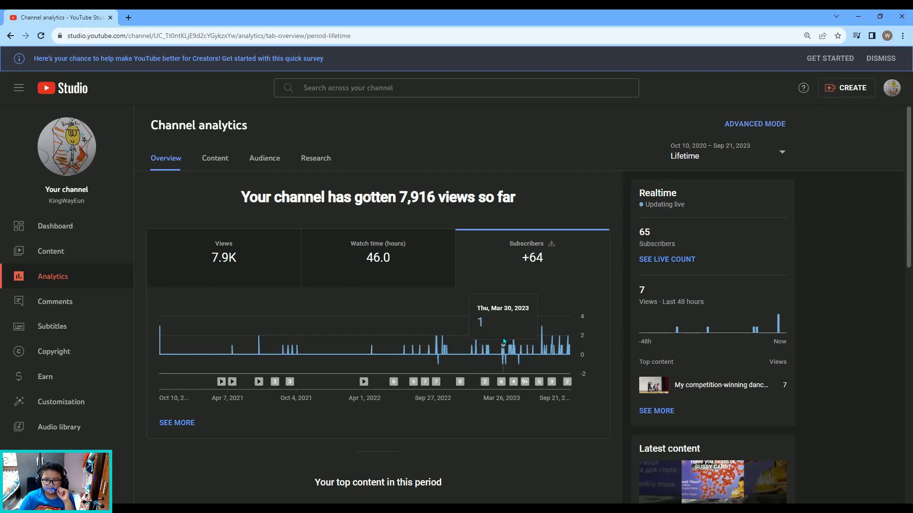
{"action": "mouse_move", "coordinate": [504, 350]}
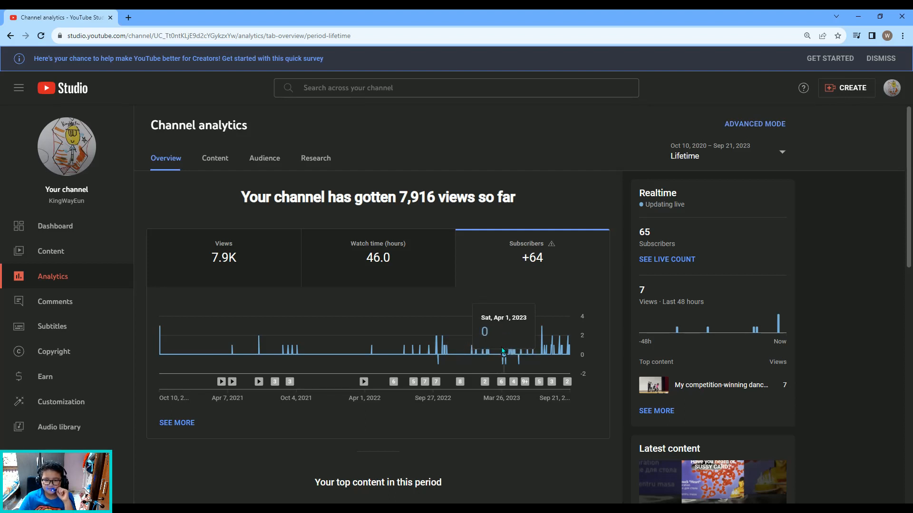
{"action": "mouse_move", "coordinate": [502, 350]}
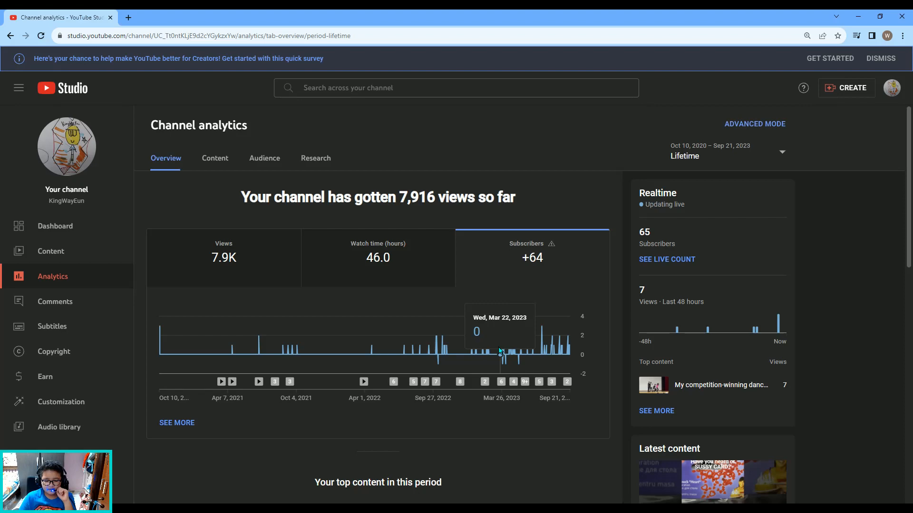
{"action": "left_click", "coordinate": [51, 251]}
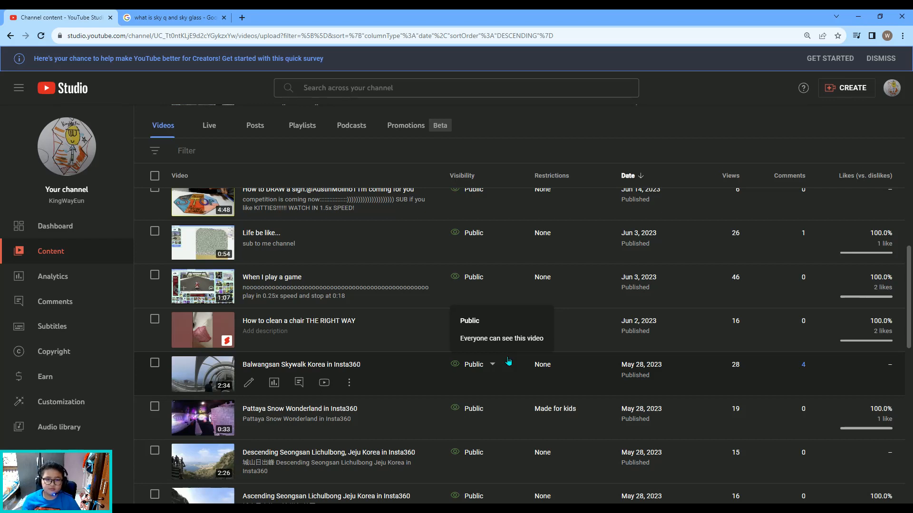
{"action": "mouse_move", "coordinate": [3, 211]}
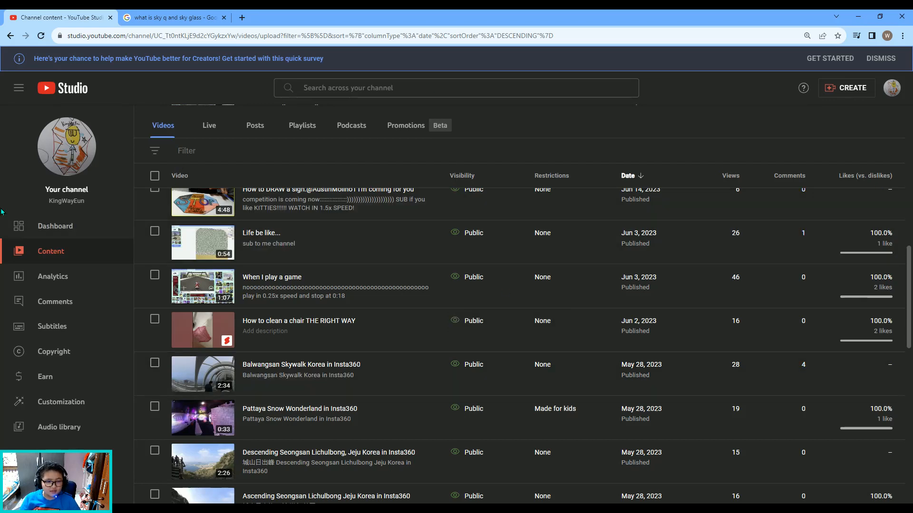
Step: Return to the channel dashboard showing 65 subscribers and 293 views in 28 days
{"action": "left_click", "coordinate": [54, 226]}
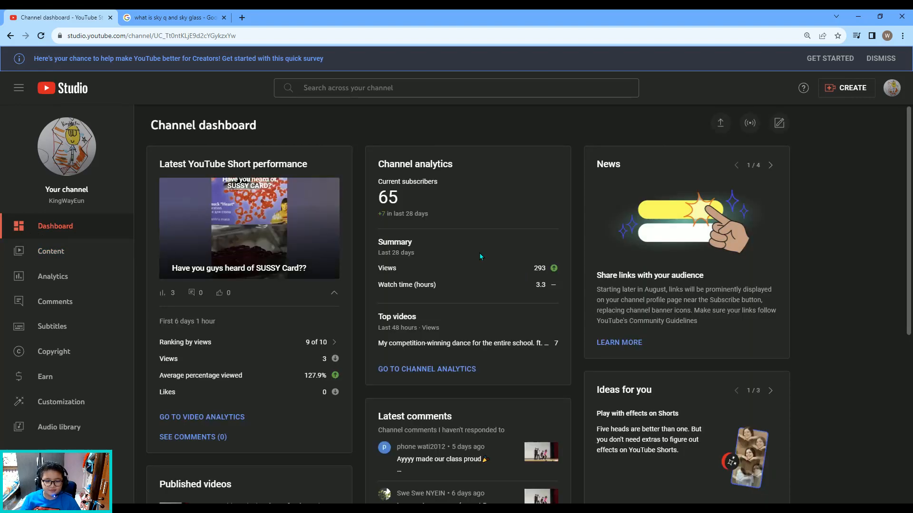